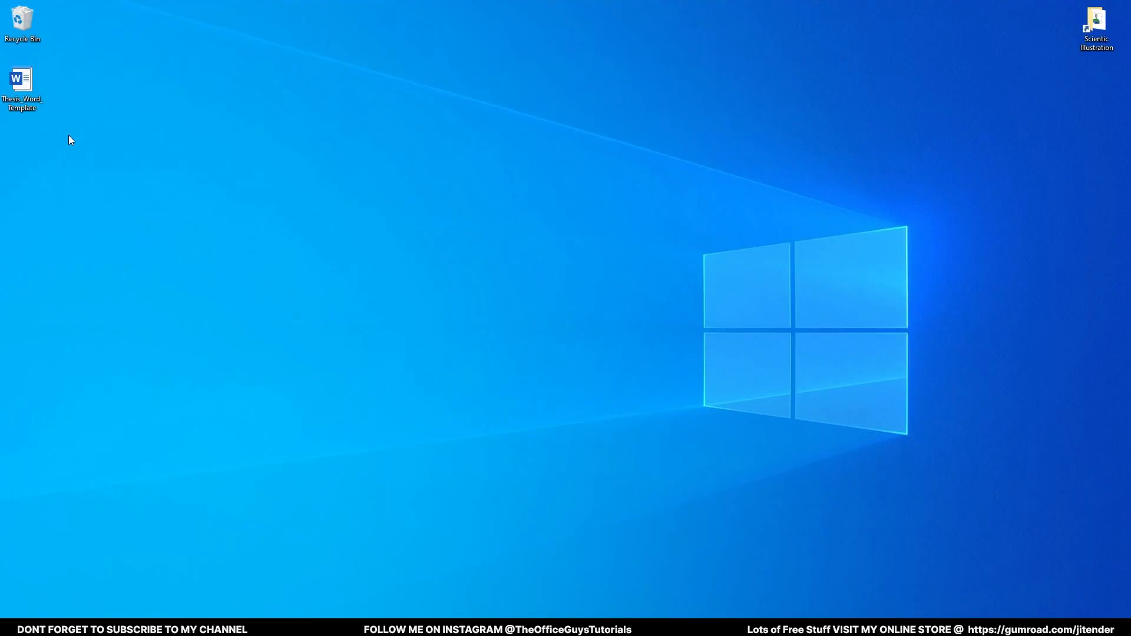
Create a new document from the Thesis Word Template icon on the desktop
left_click(22, 79)
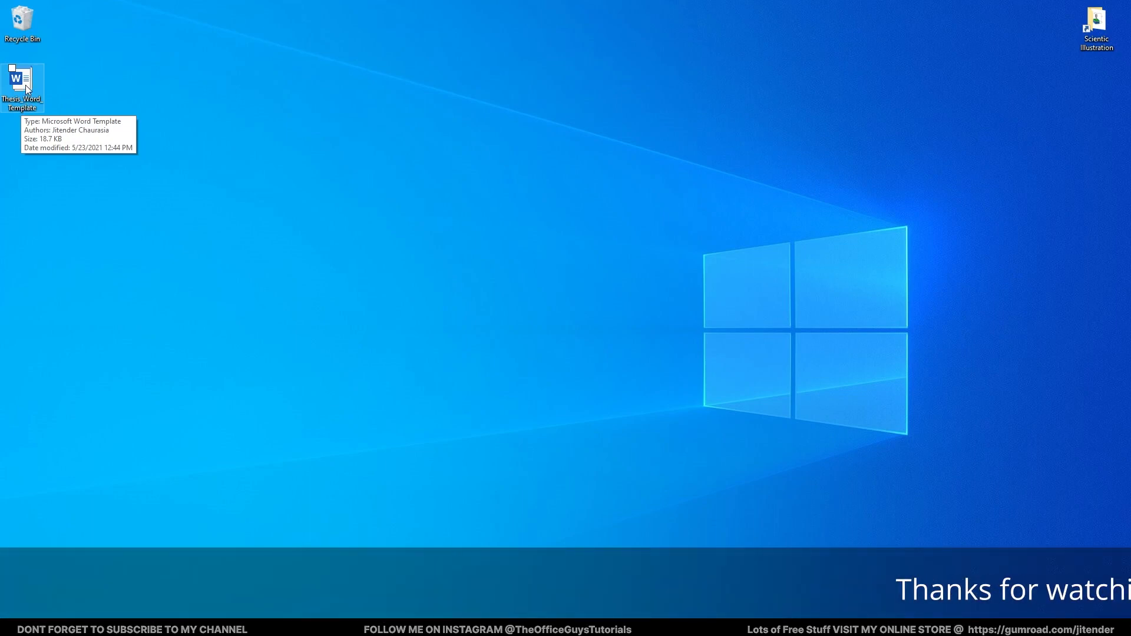
double_click(22, 80)
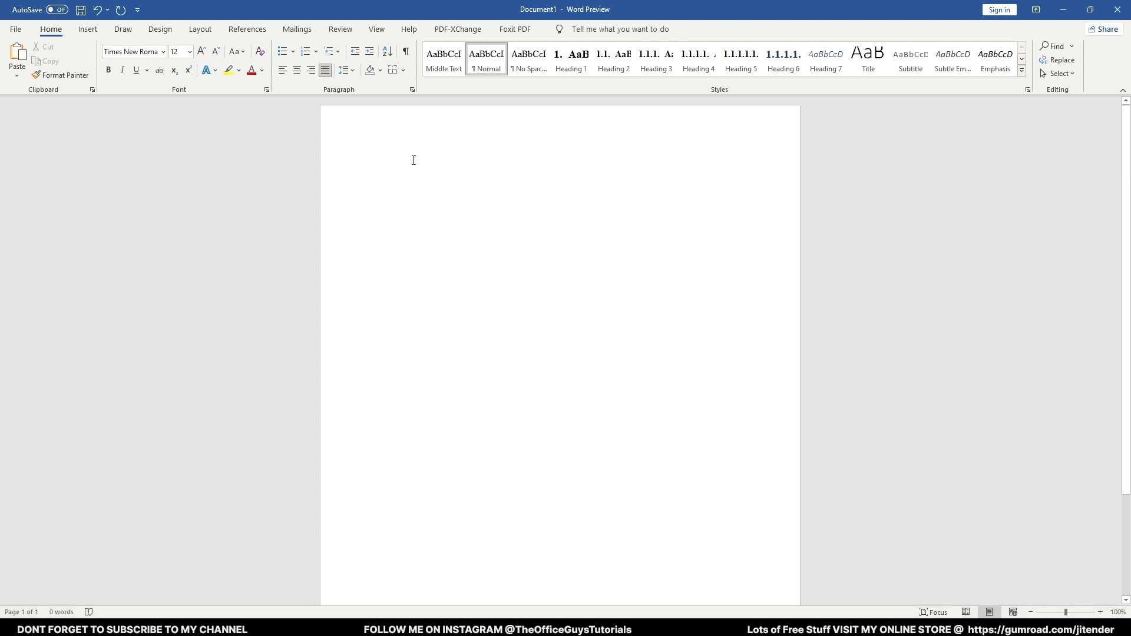
mouse_move(571, 58)
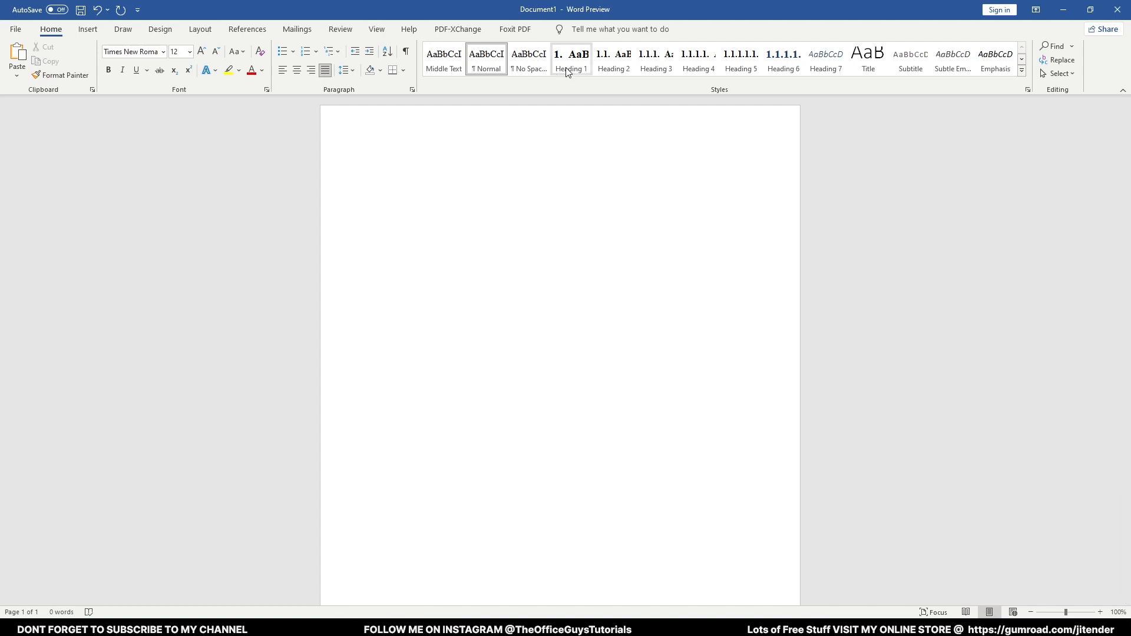
Add the Heading 1 'Introduction' followed by the Heading 2 'Sub heading'
left_click(571, 58)
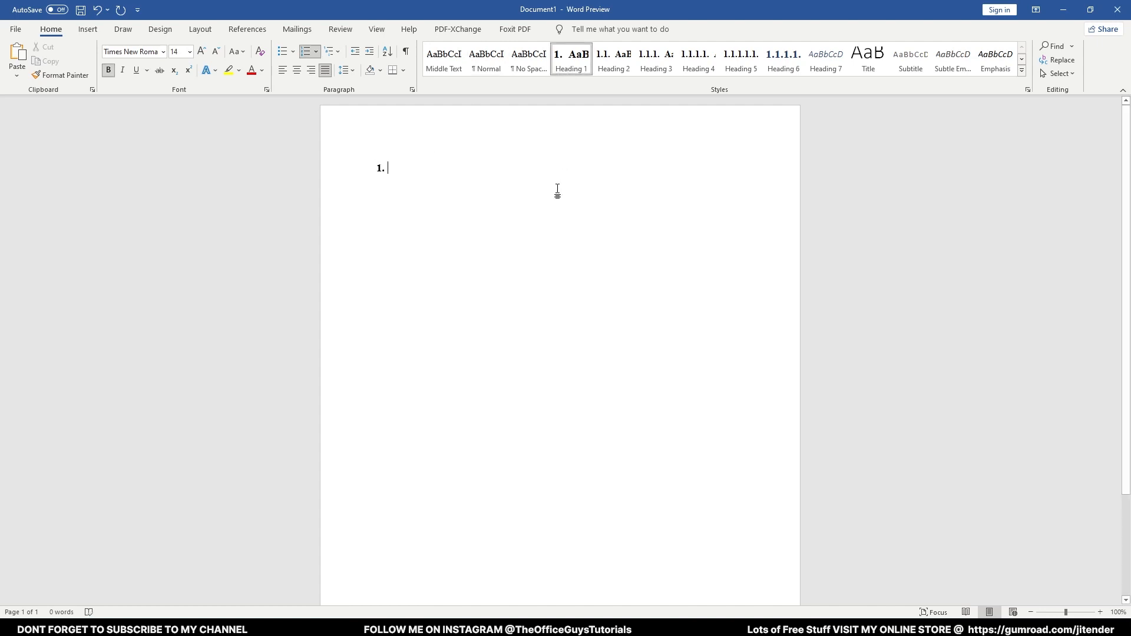
type("Introduction")
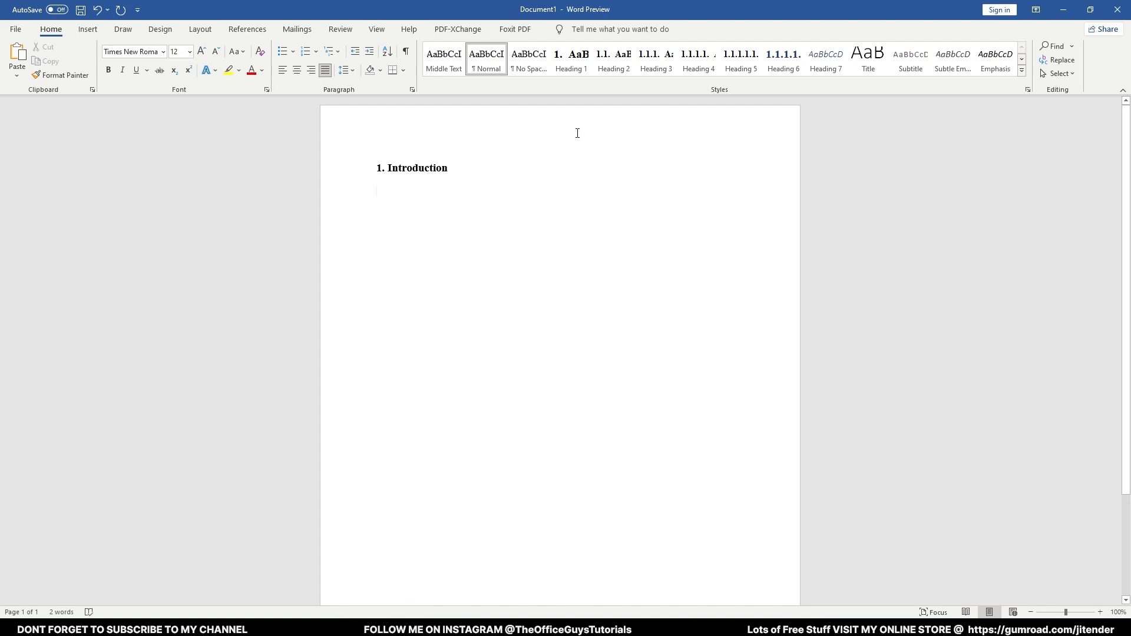
left_click(655, 60)
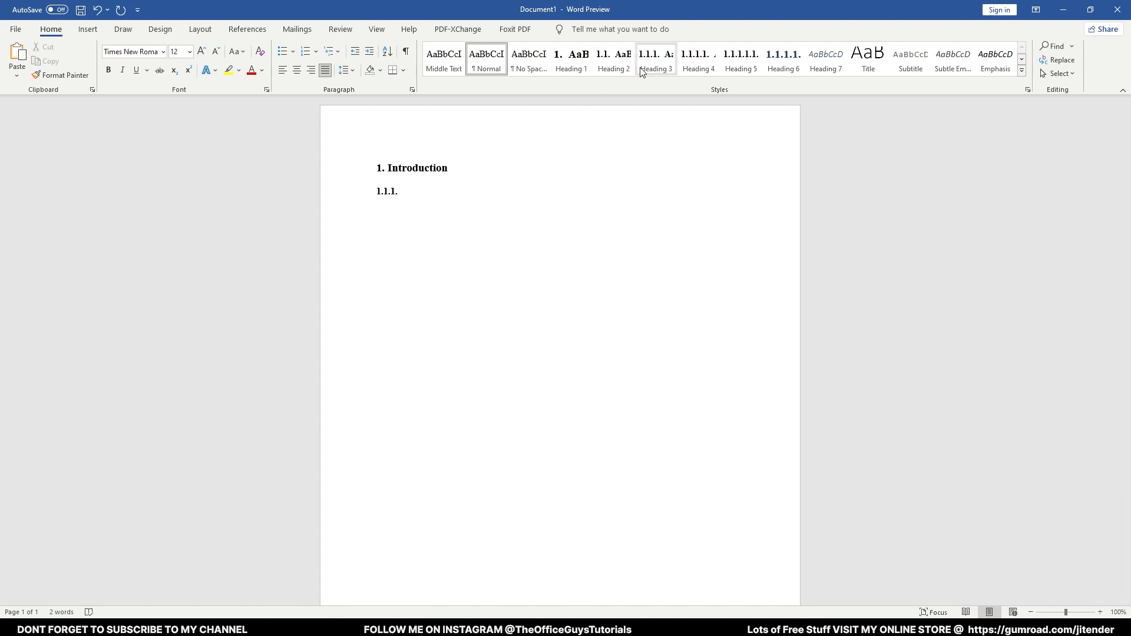
left_click(614, 61)
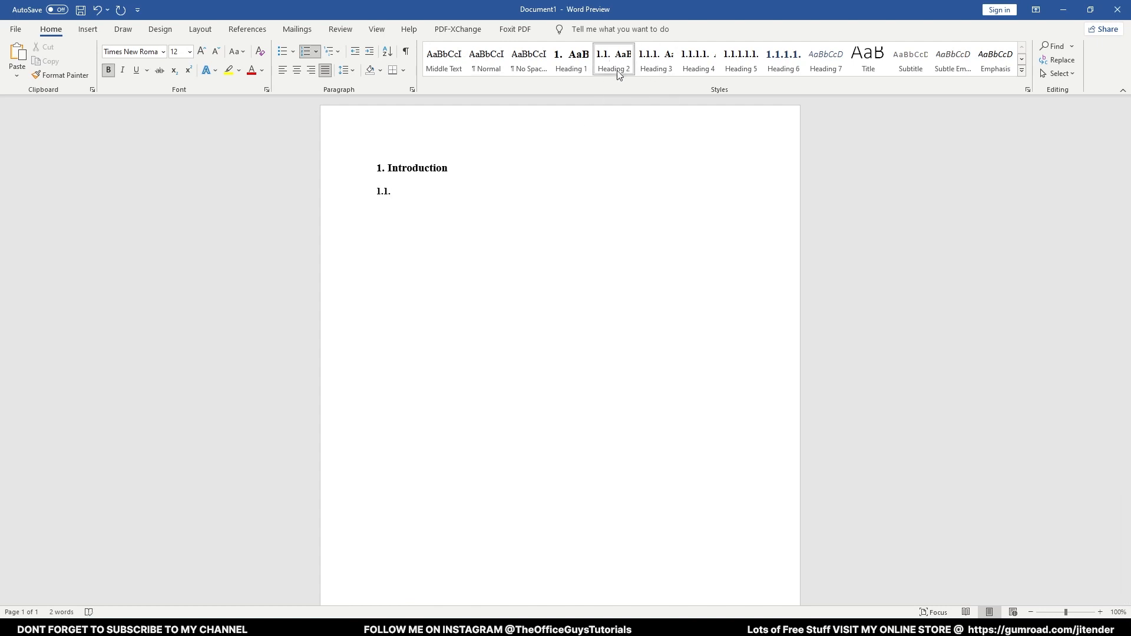
type("Sub heading")
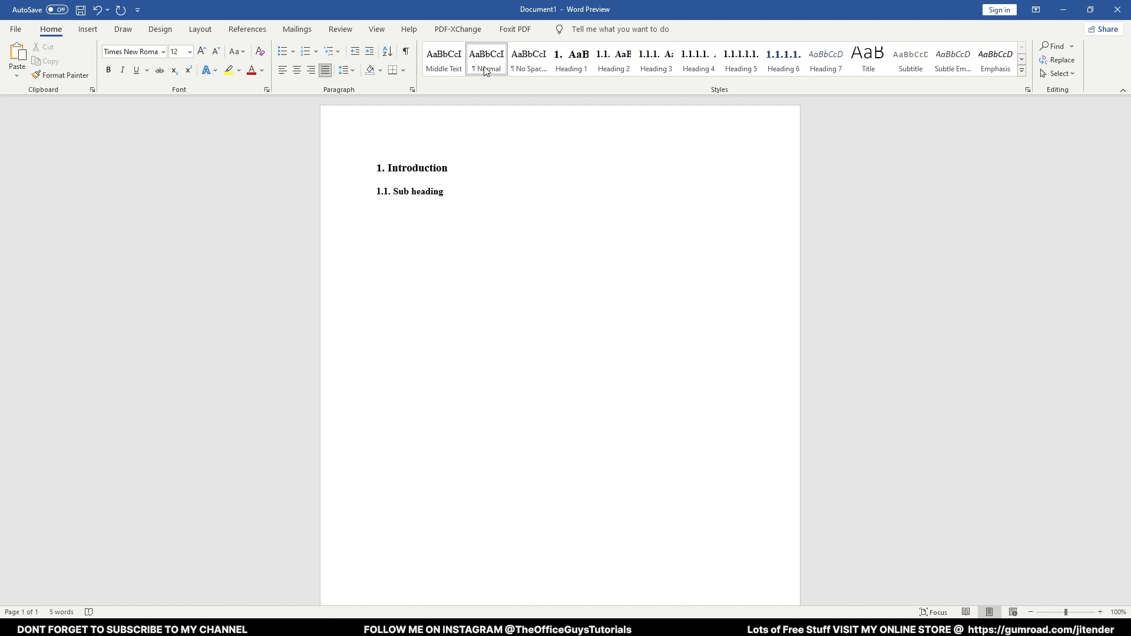
Generate filler paragraphs with =rand(10,10) below the sub heading and scroll to the end
key("enter")
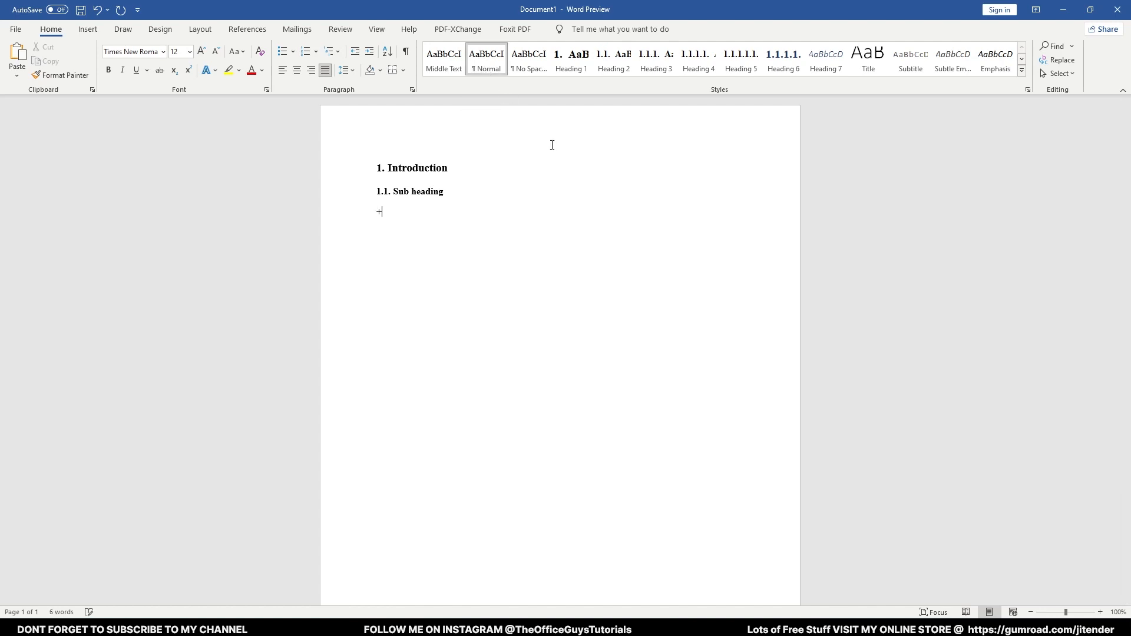
type("rand")
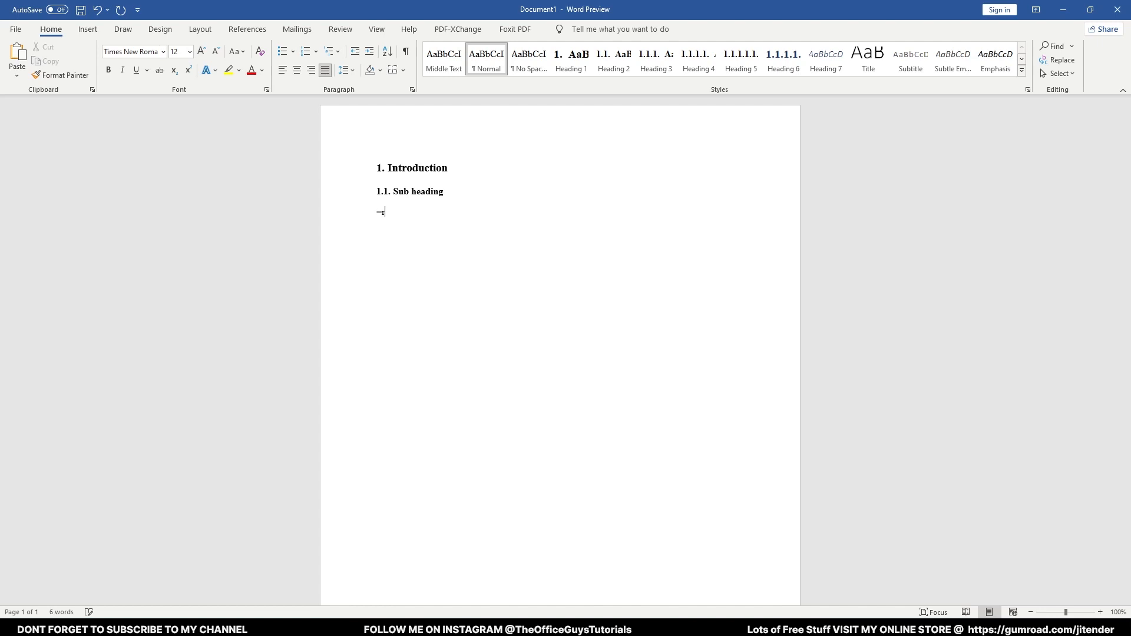
type("and(")
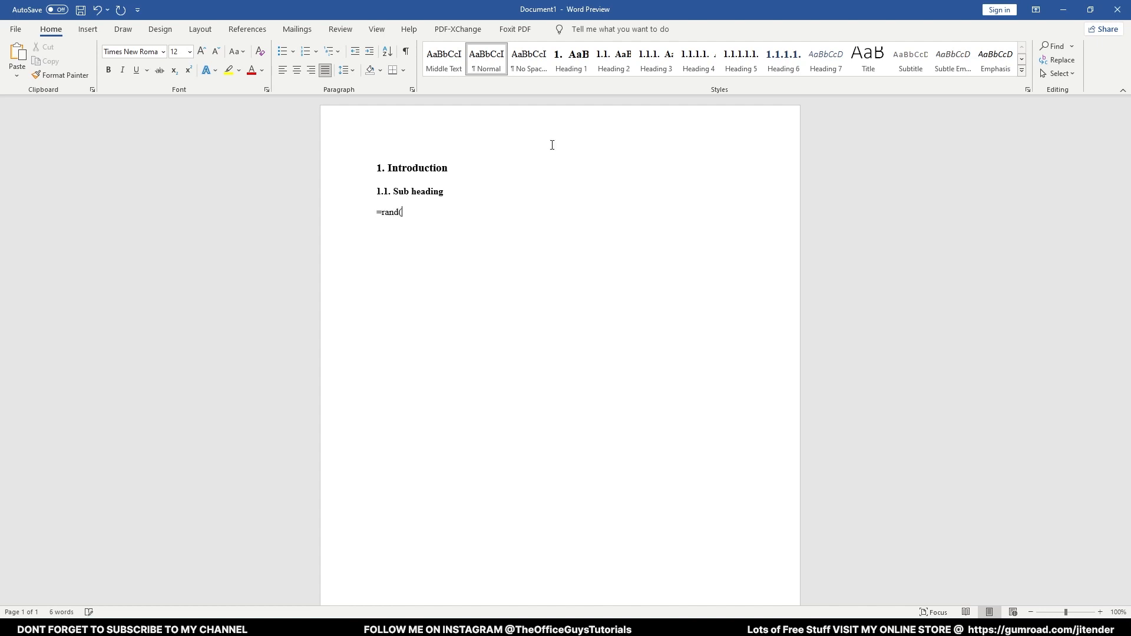
type("10,10")
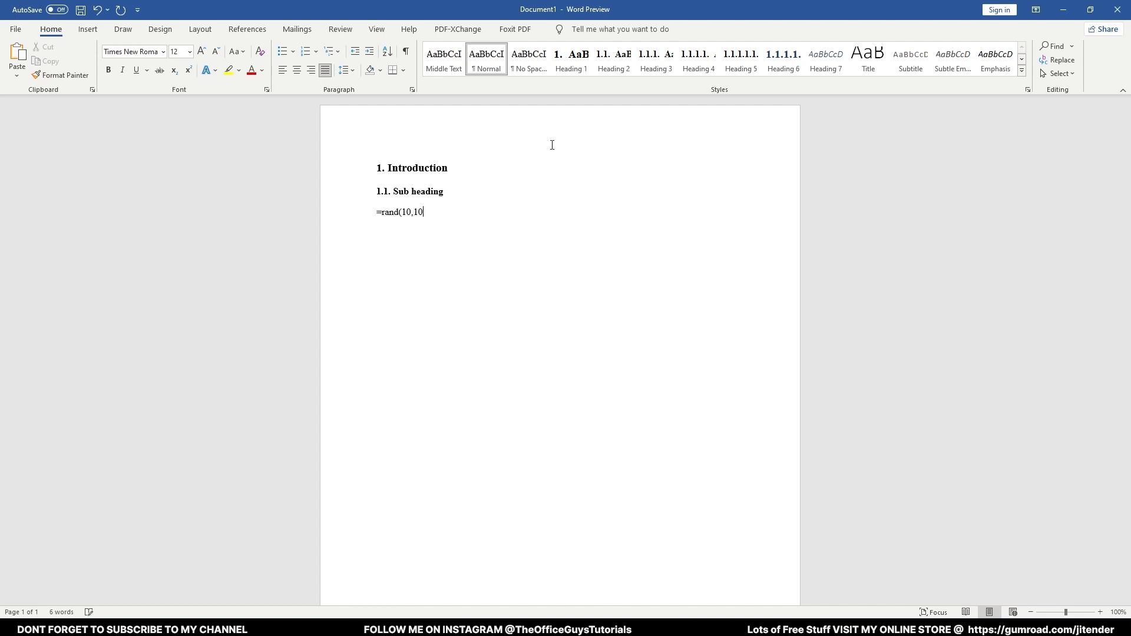
type(")")
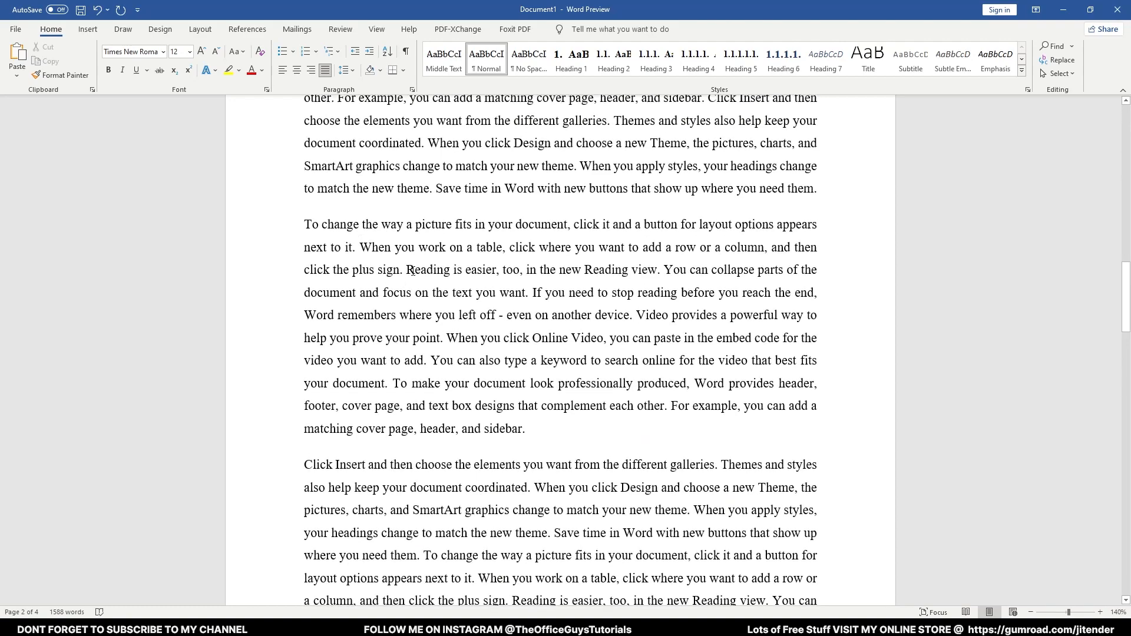
scroll("down", 3)
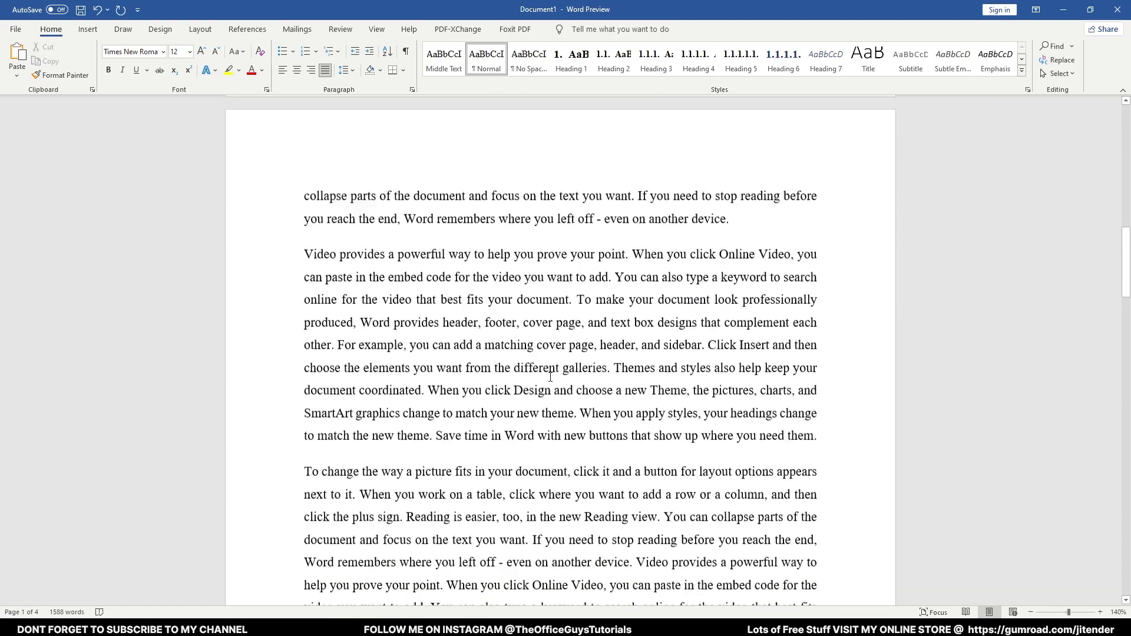
scroll("down", 3)
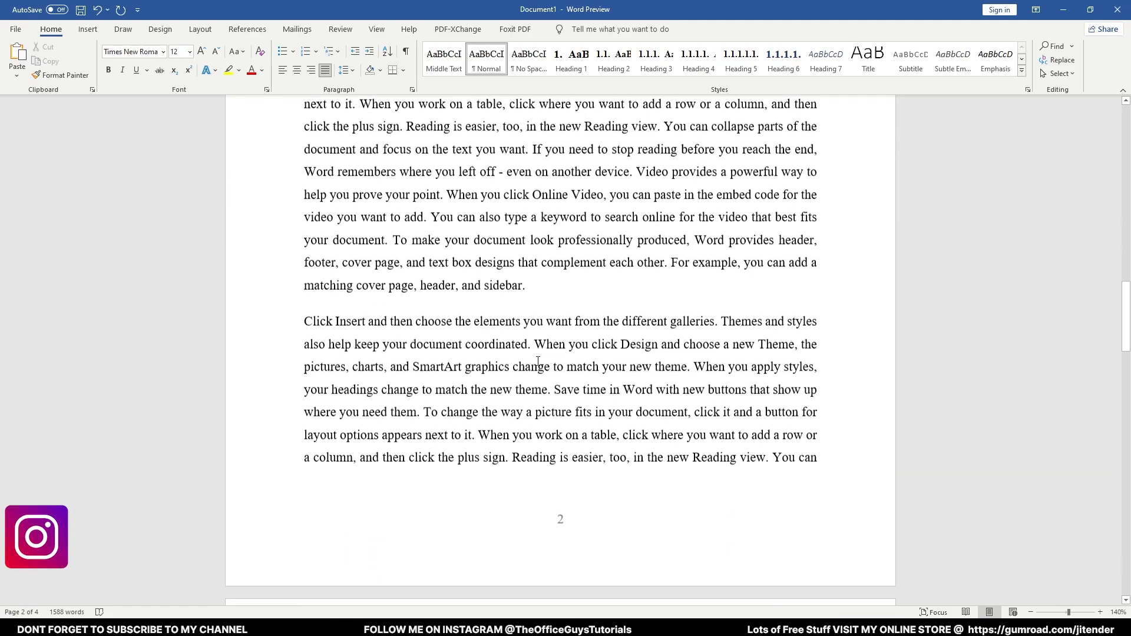
scroll("down", 3)
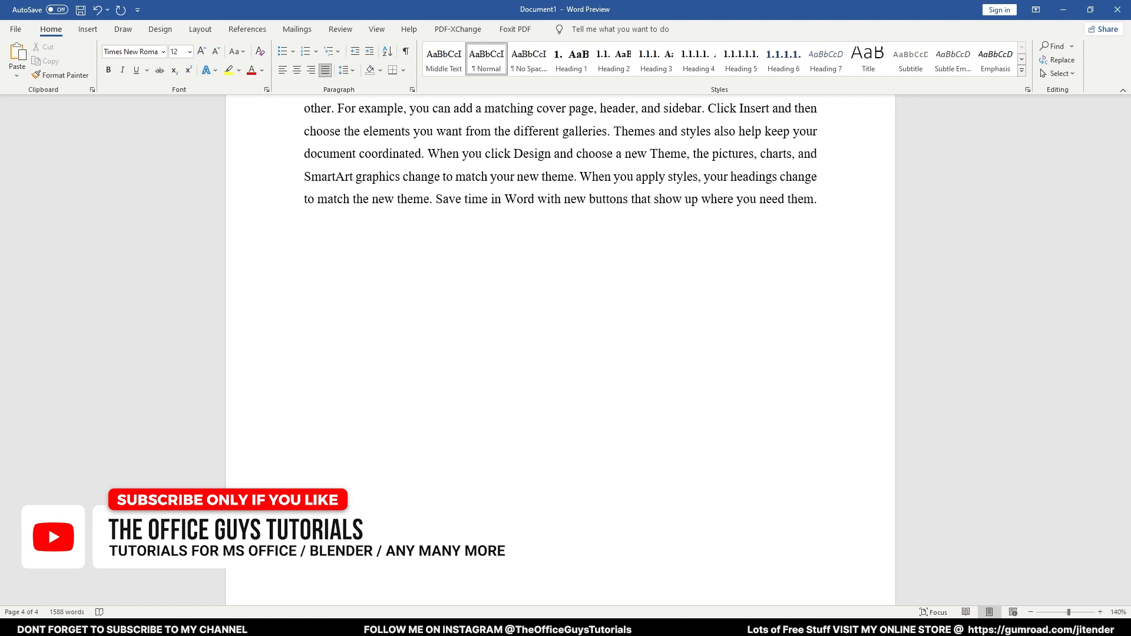
Add a page break after the text and start the new page with a Heading 1 line
left_click(304, 446)
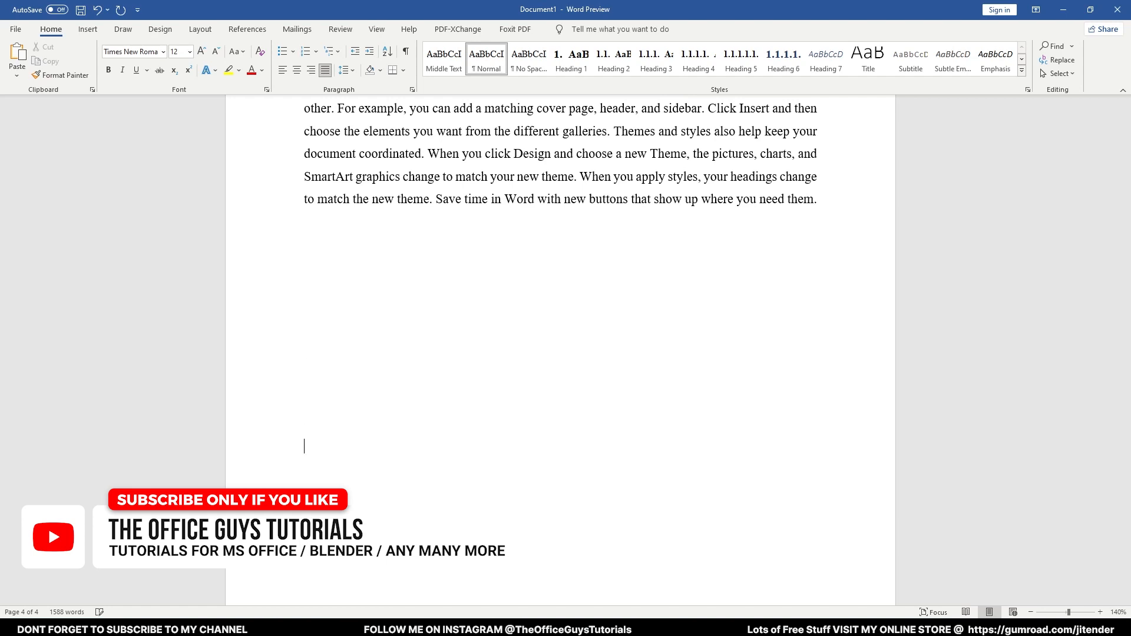
scroll("down", 3)
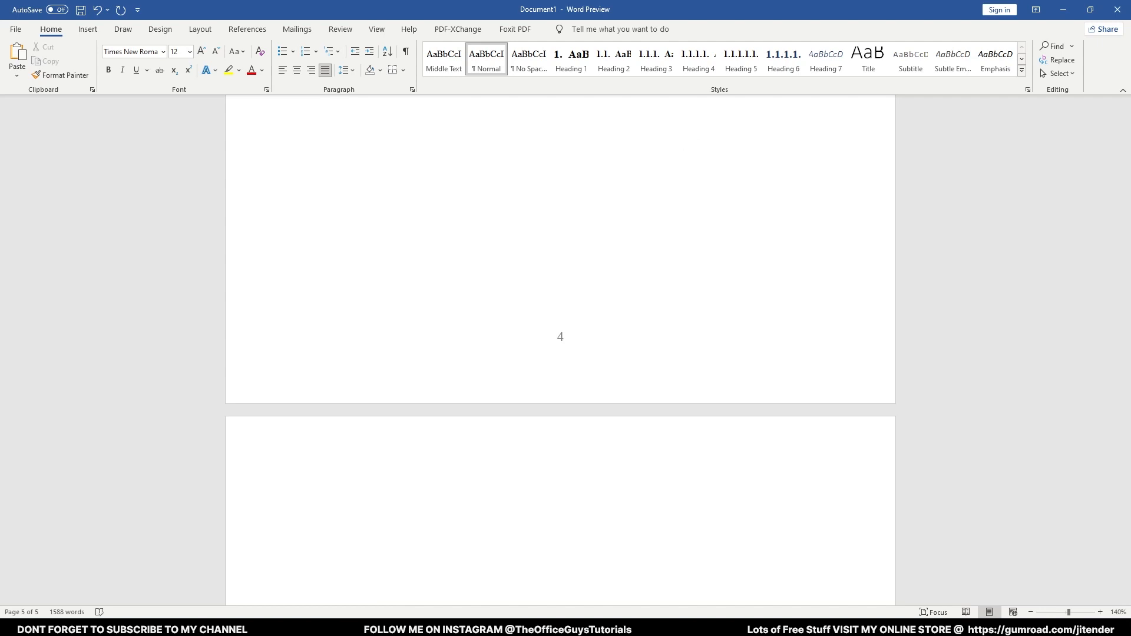
type("Literaut")
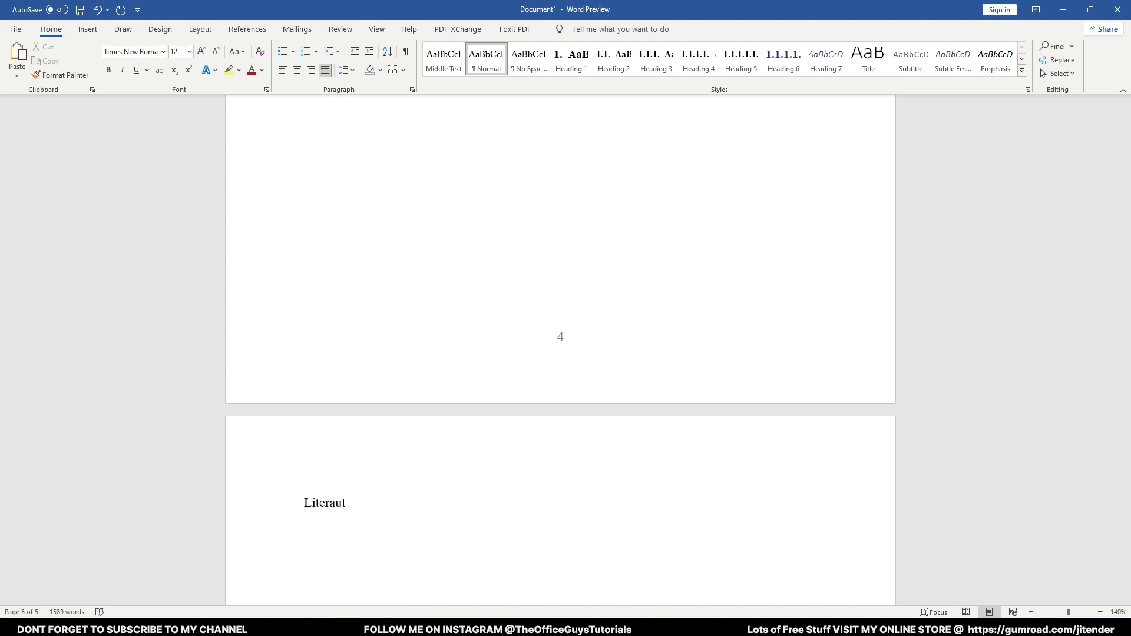
left_click(344, 502)
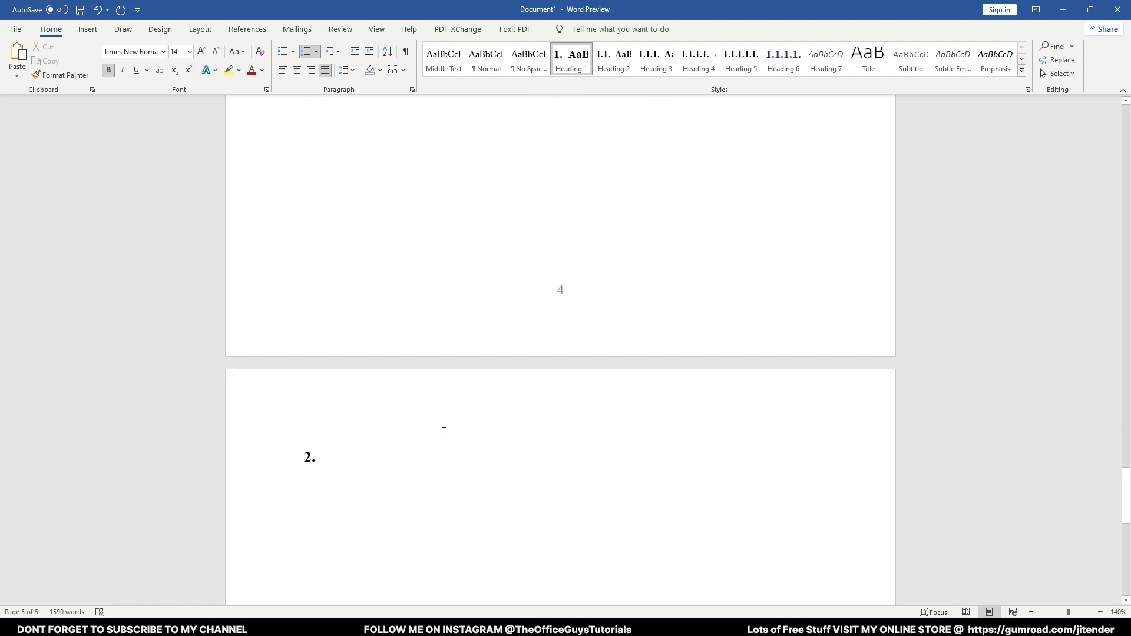
Title chapter 2 'Literature survey' and add the section 'Survey on something'
left_click(313, 457)
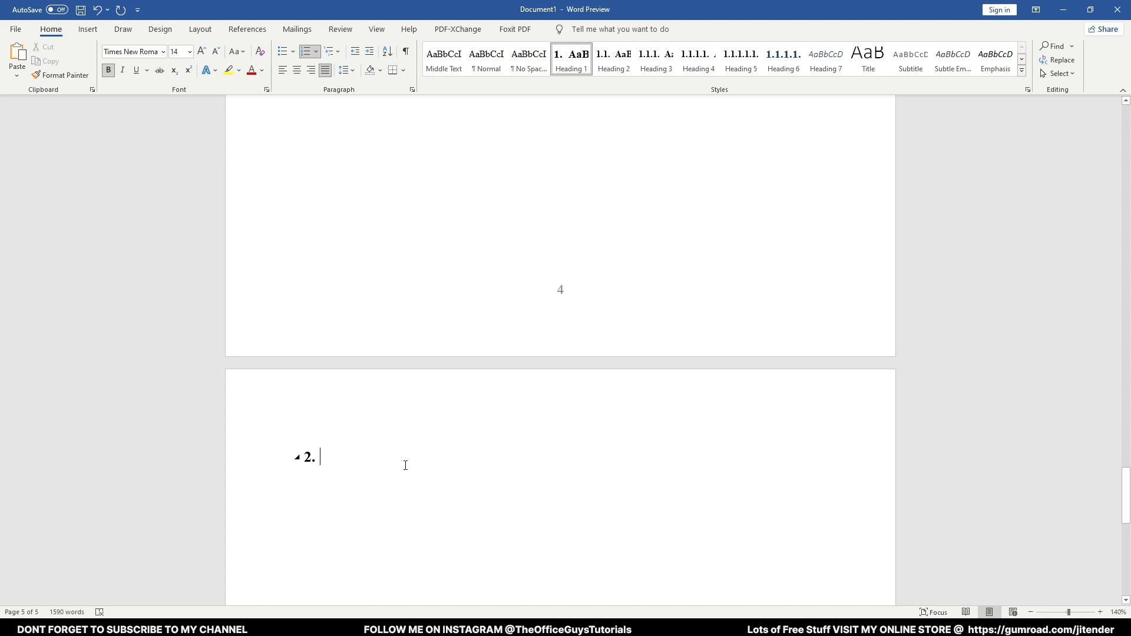
type("Literature s")
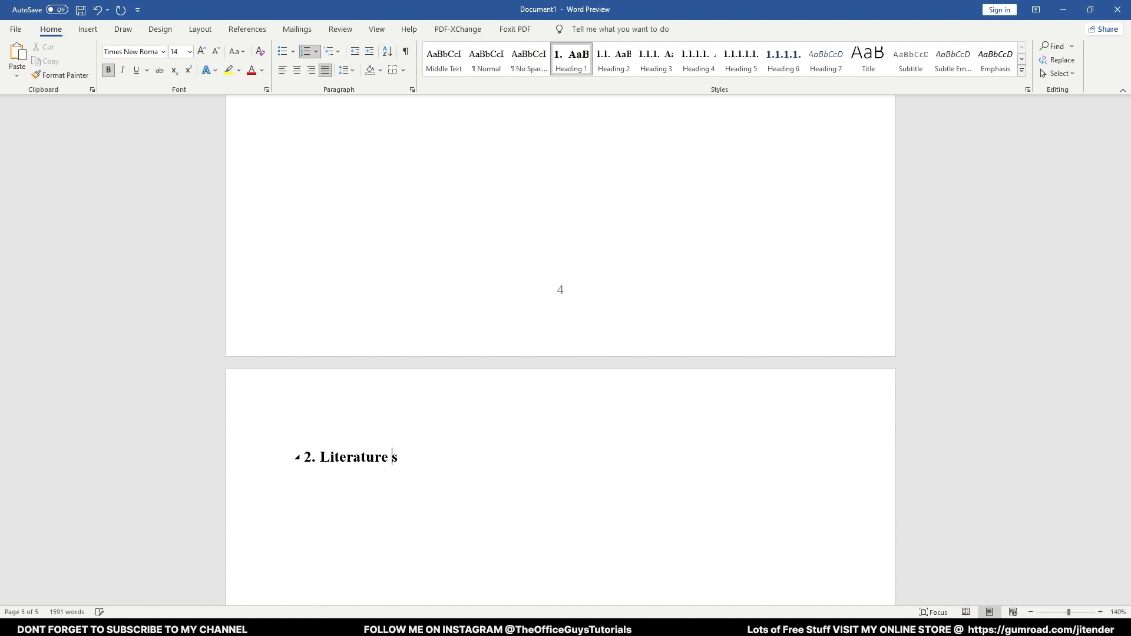
type("urvey")
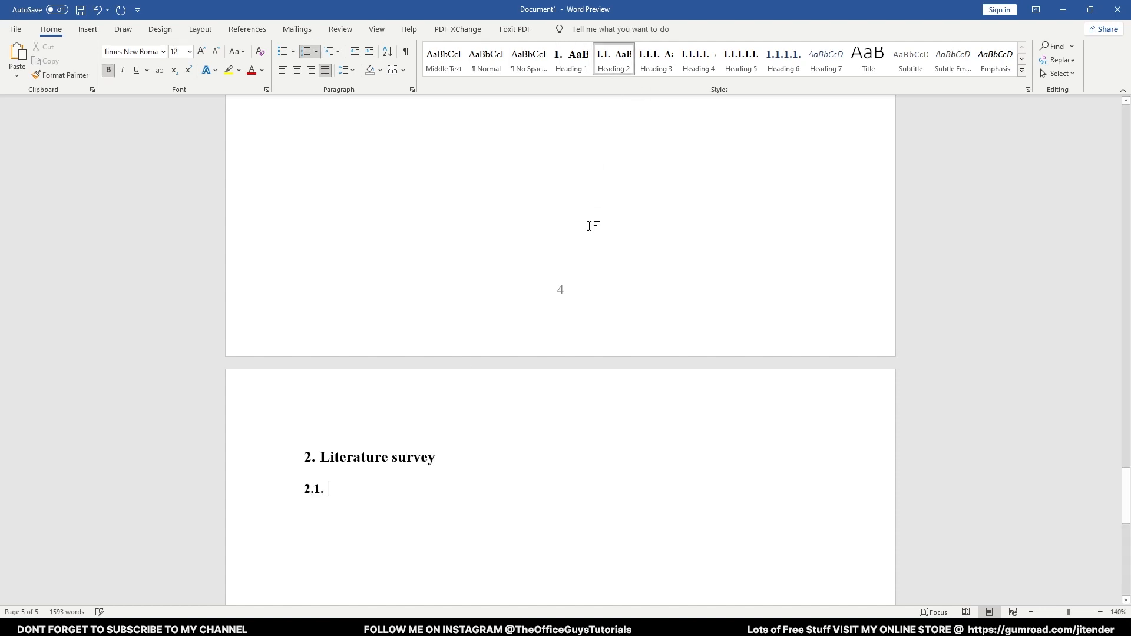
type("Survey")
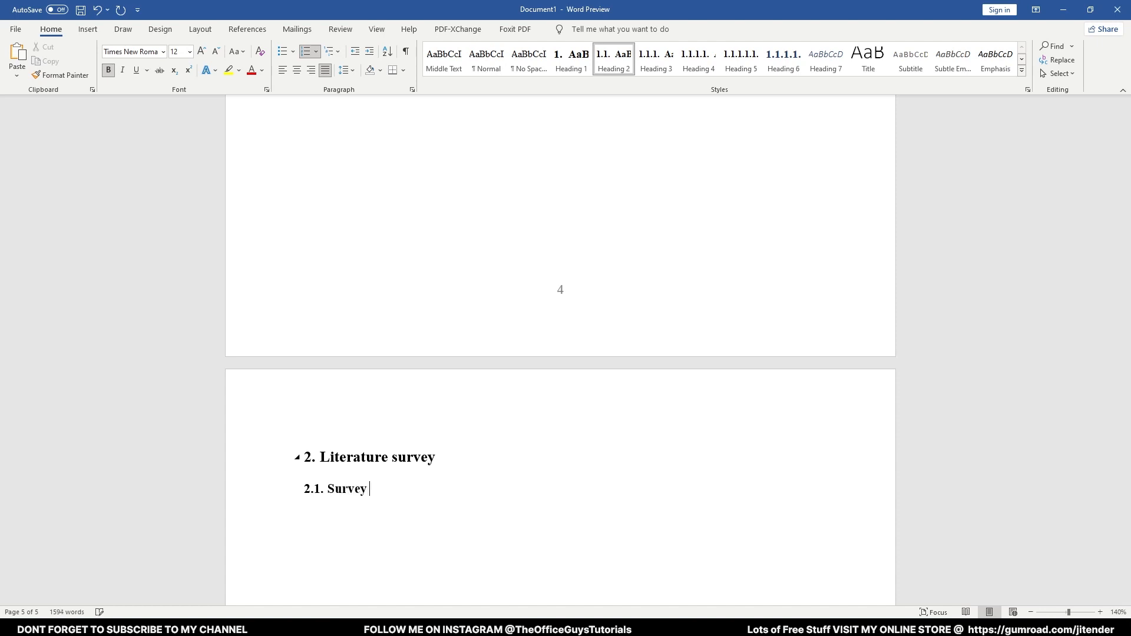
type("on somet")
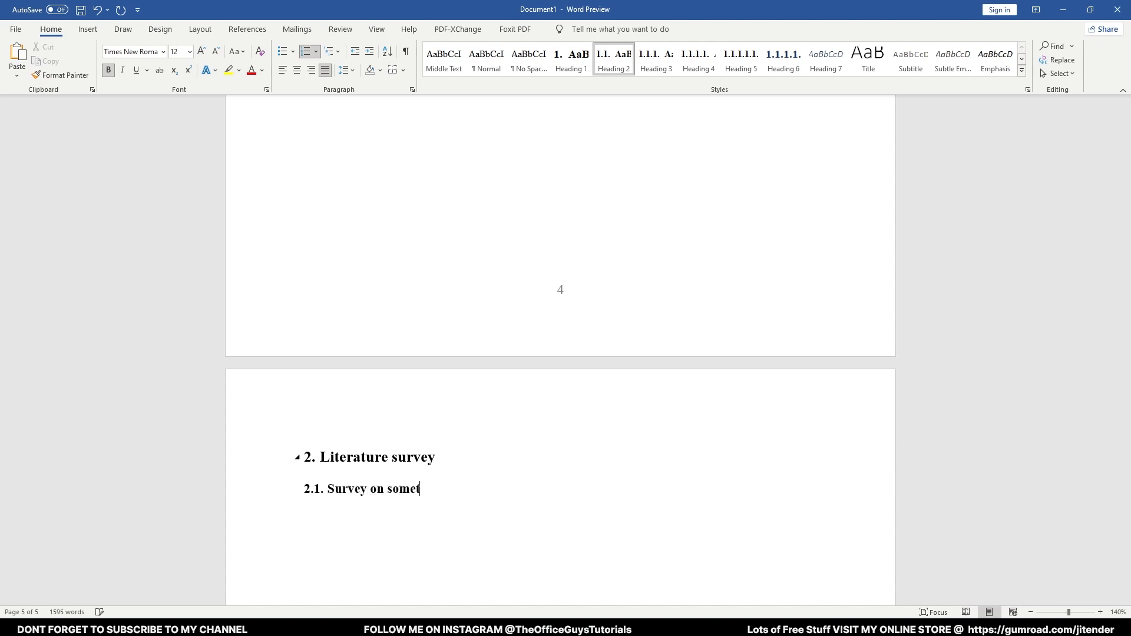
type("hing")
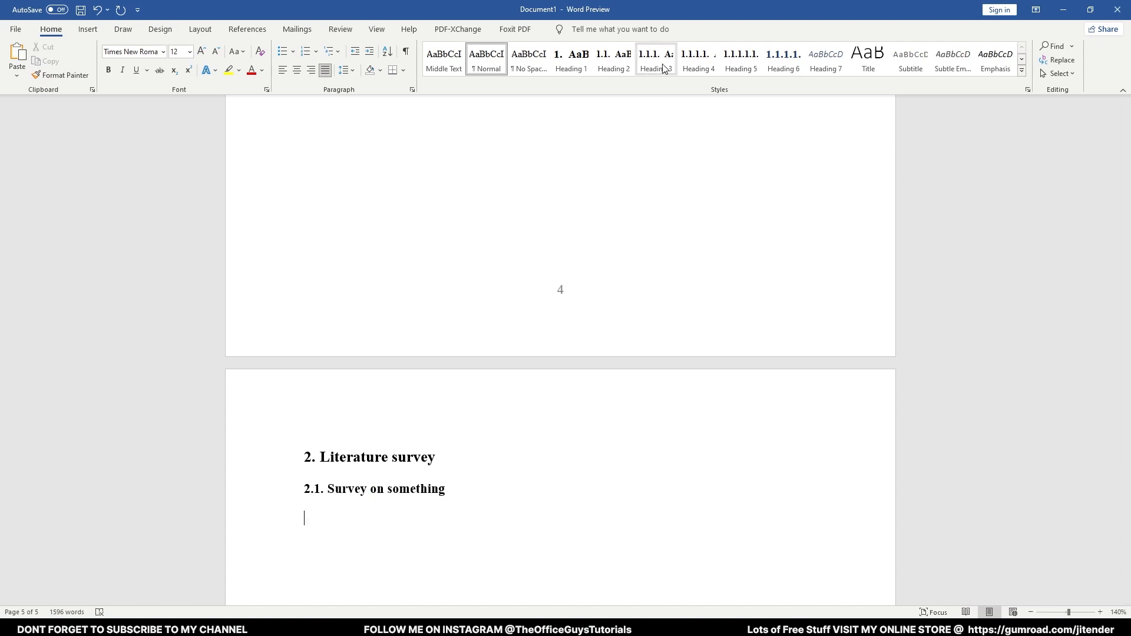
Add the Heading 3 'Sub sub heading' with a Normal paragraph beneath
left_click(654, 60)
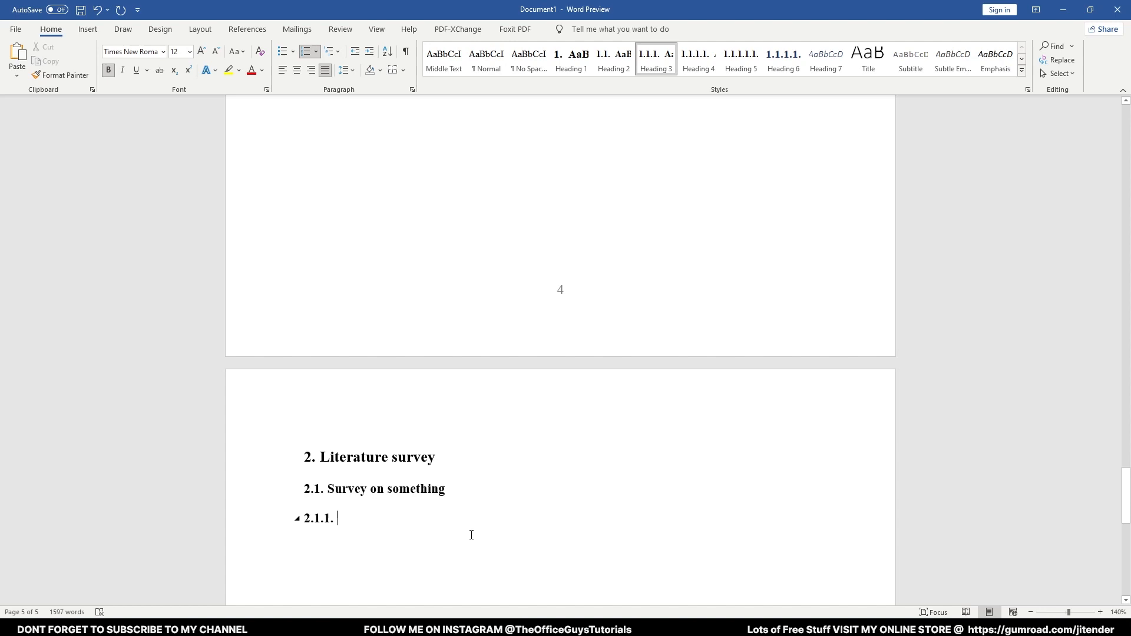
type("Sub sub h")
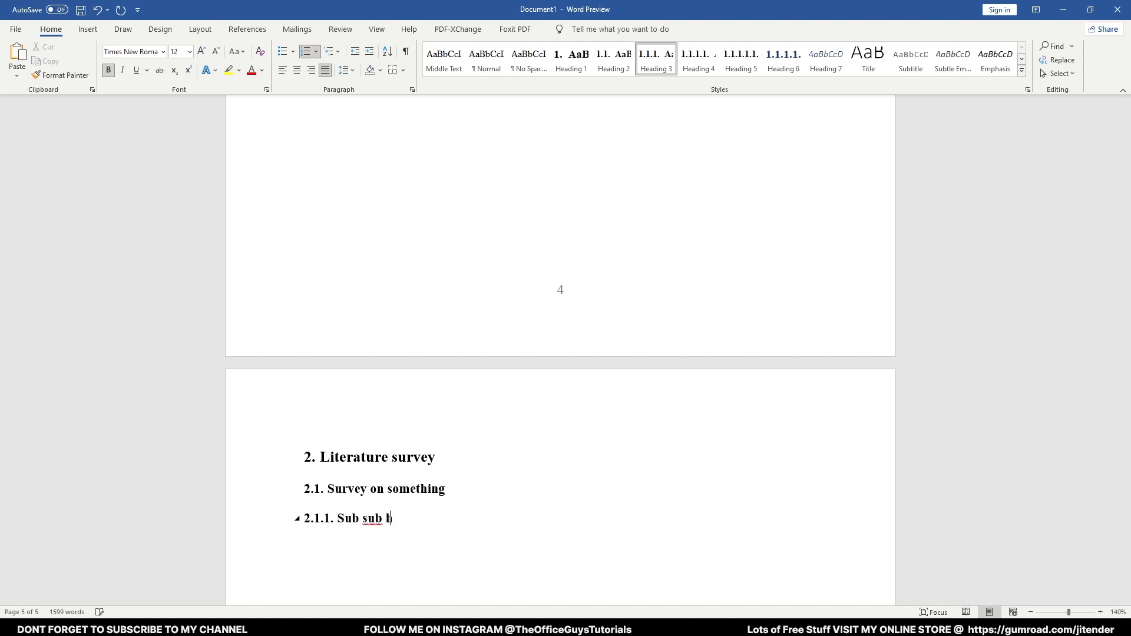
type("eading")
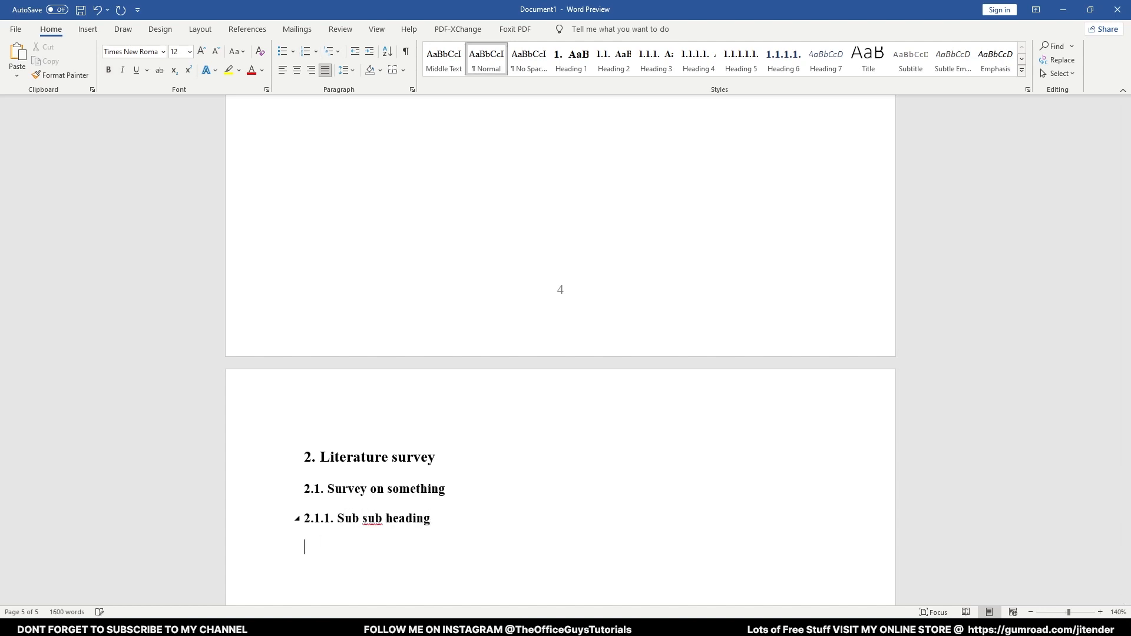
left_click(783, 59)
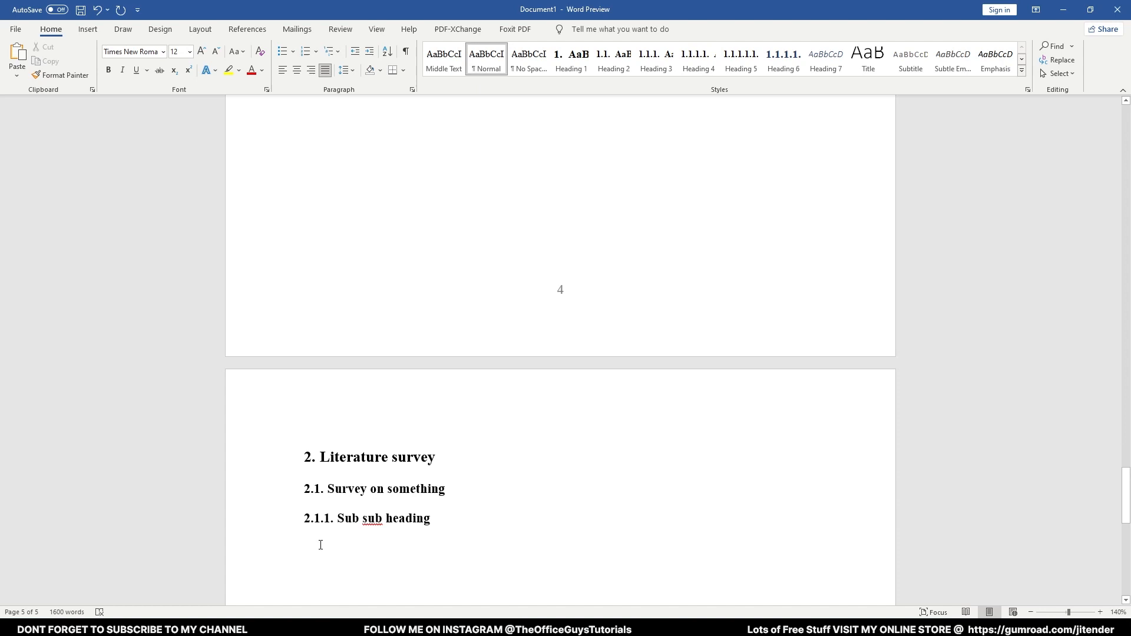
type("Your tec")
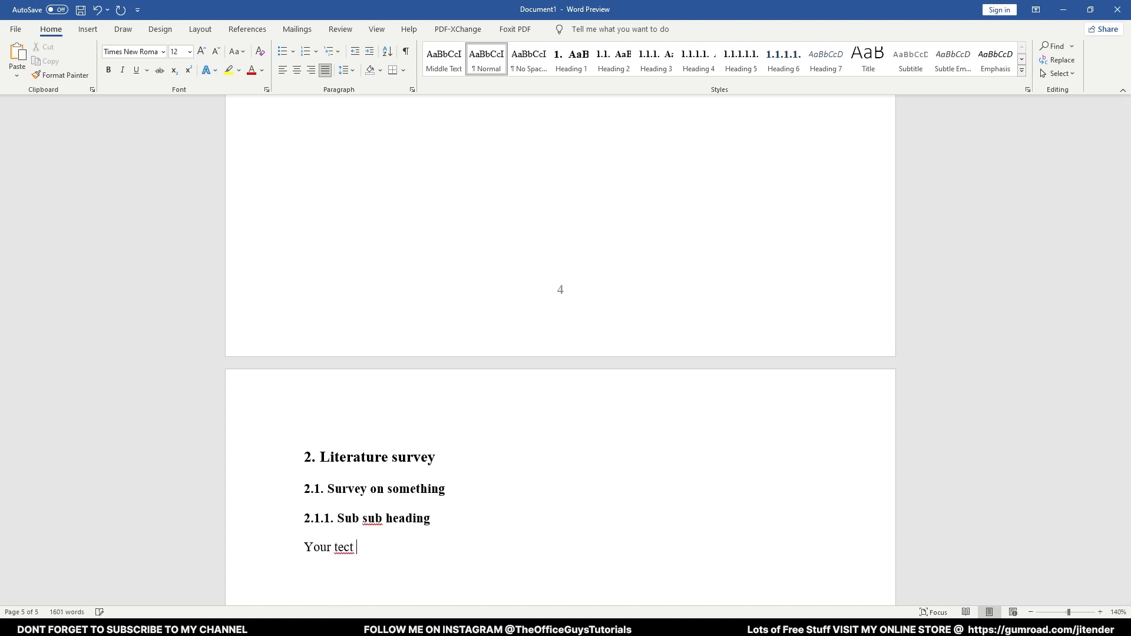
type("text")
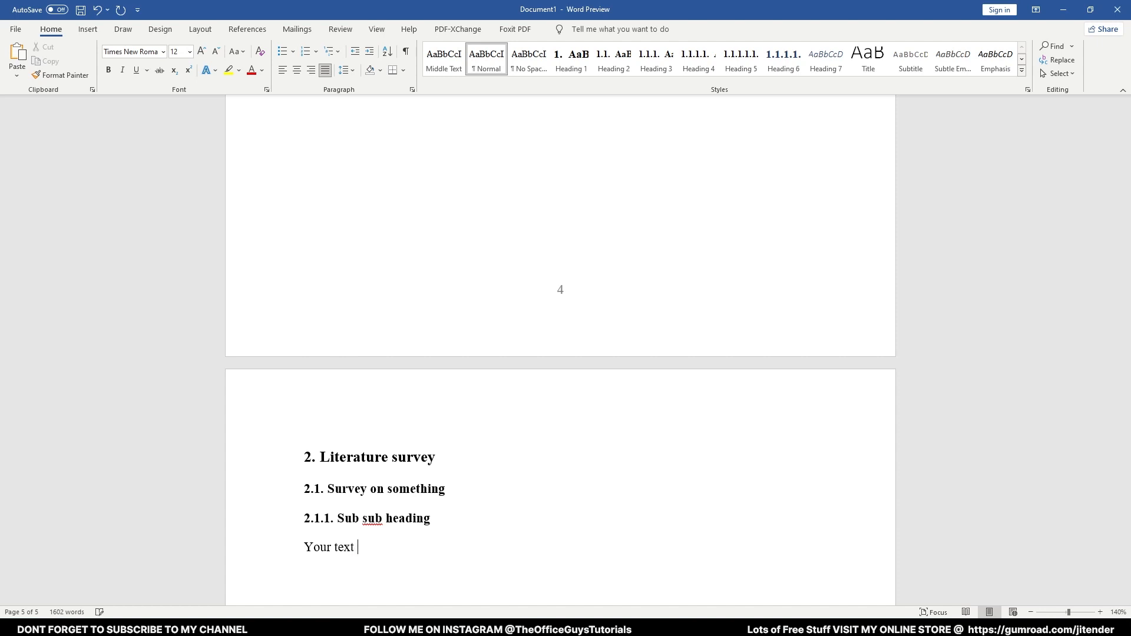
type("o")
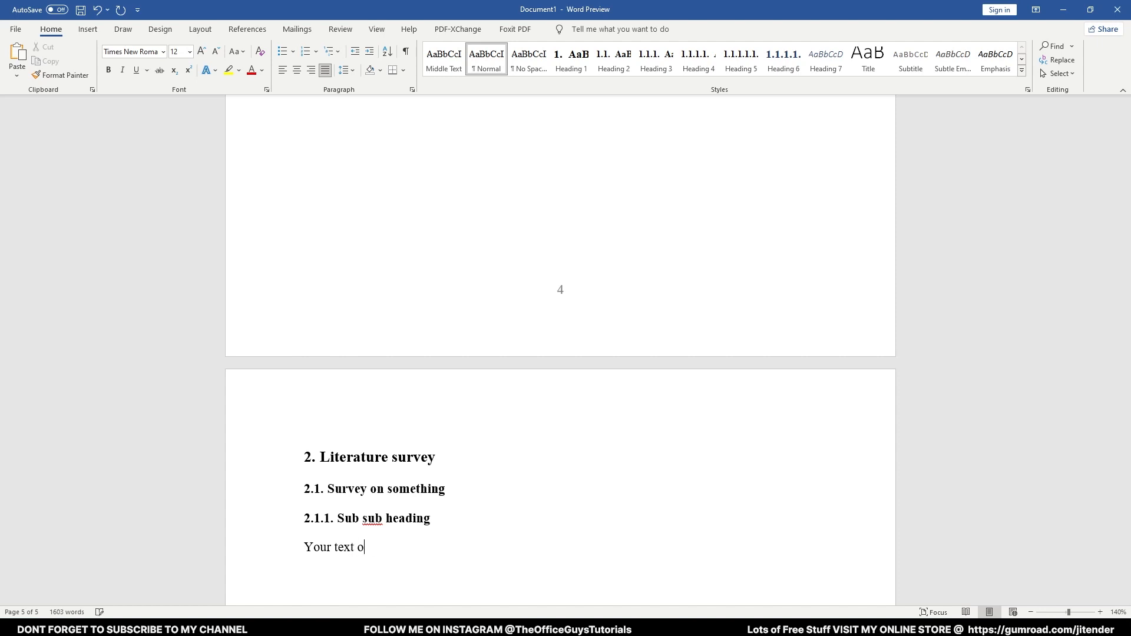
type("ver here.")
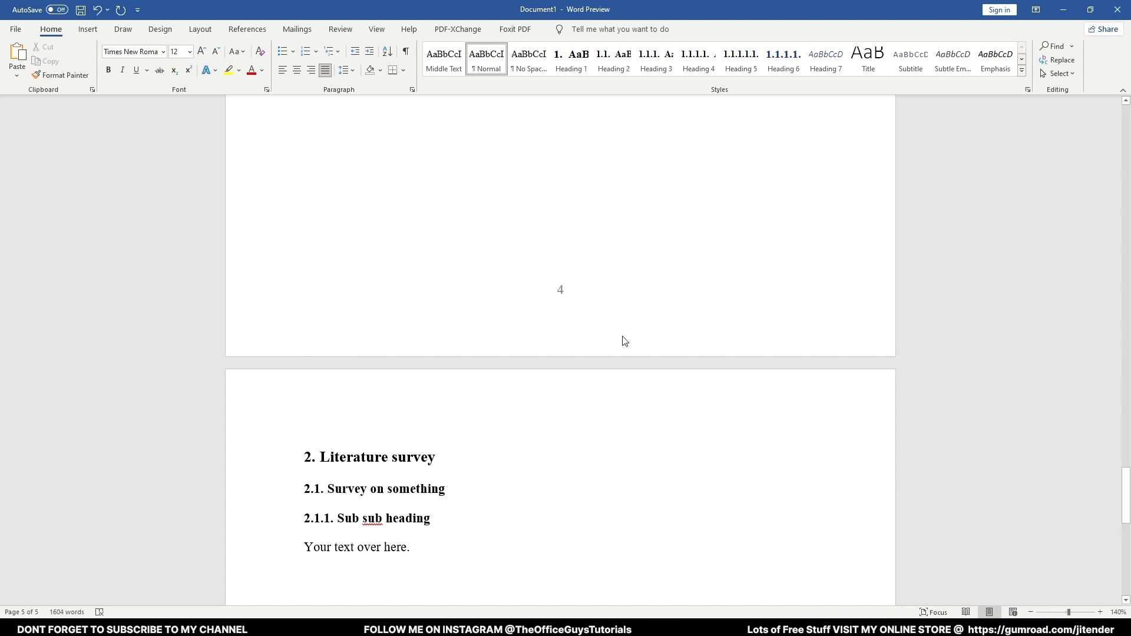
left_click(411, 546)
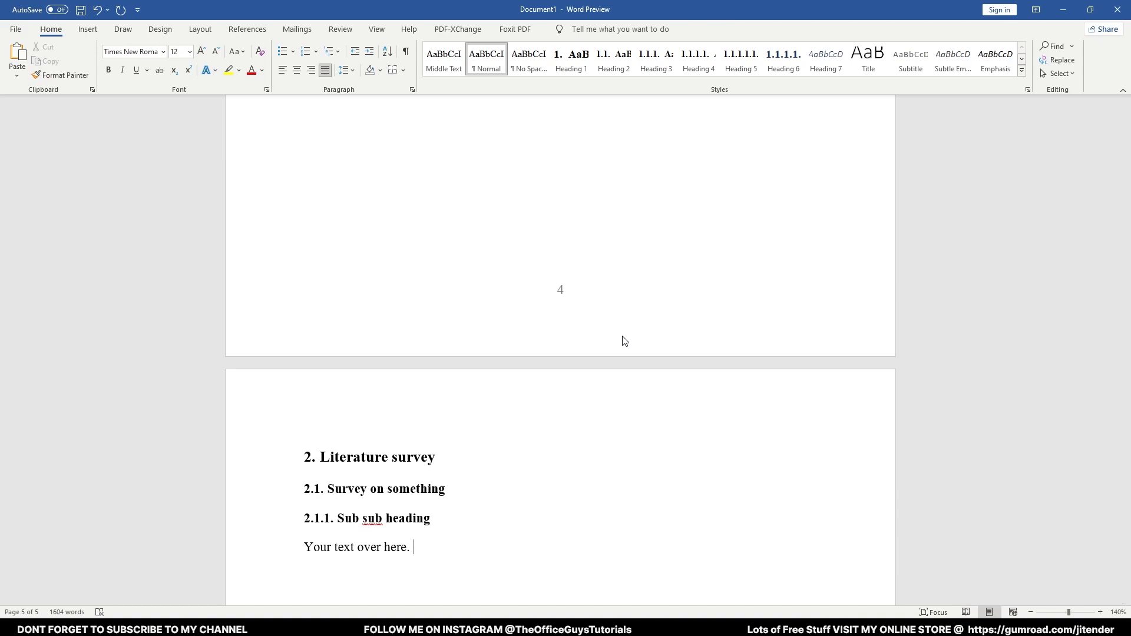
mouse_move(559, 305)
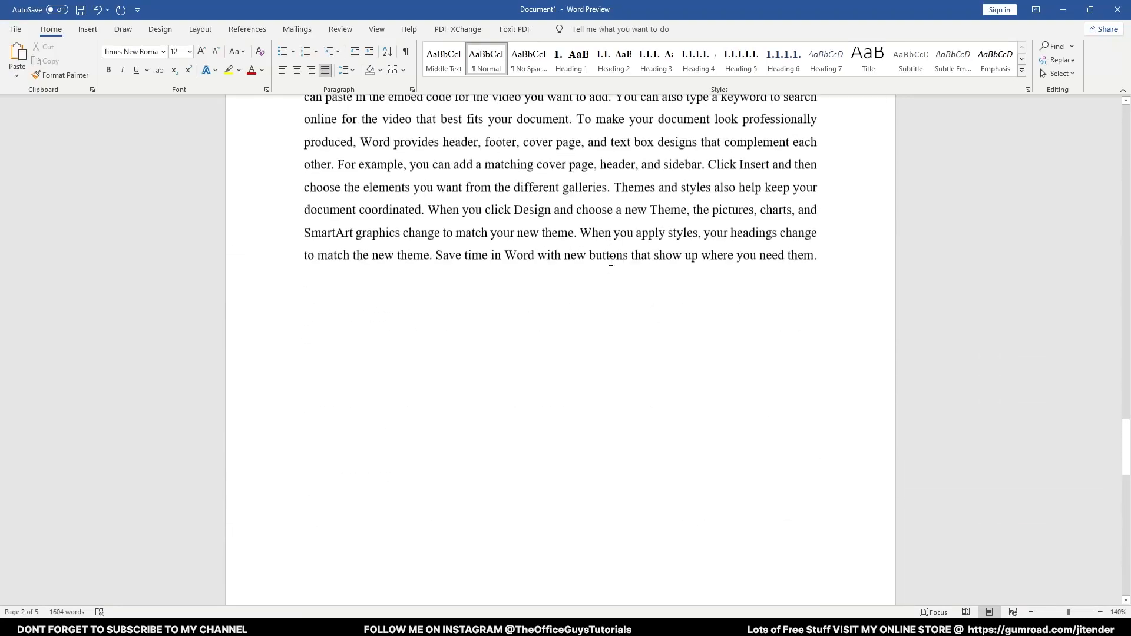
scroll("down", 3)
type("=")
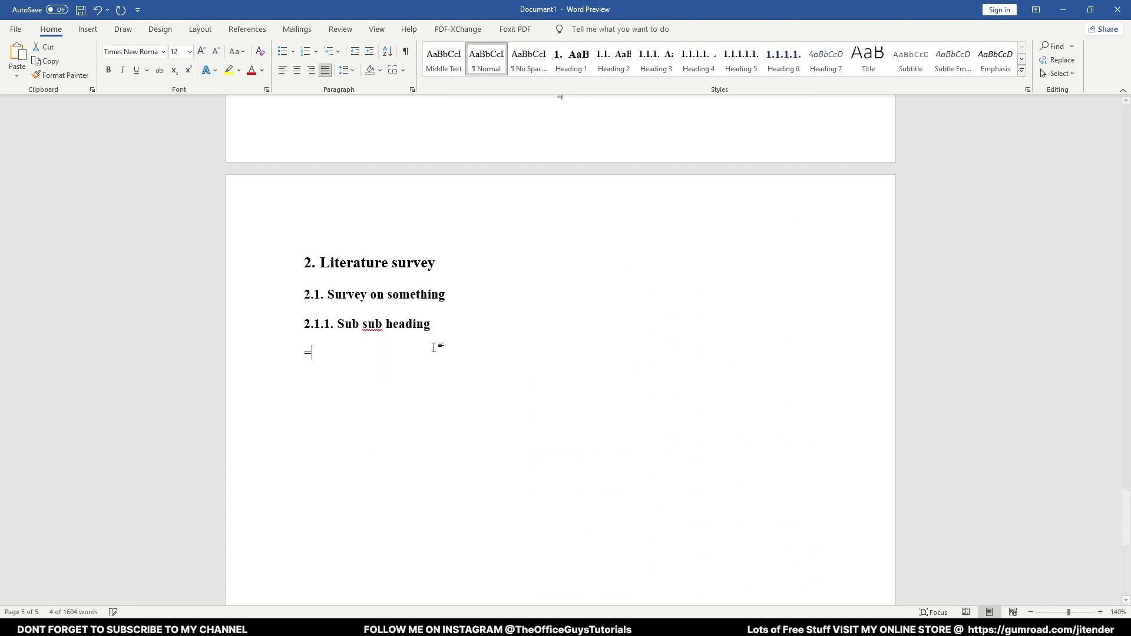
Fill section 2.1.1 with =rand(10) paragraphs and add the chapter 'Results & Discussion'
type("rand(")
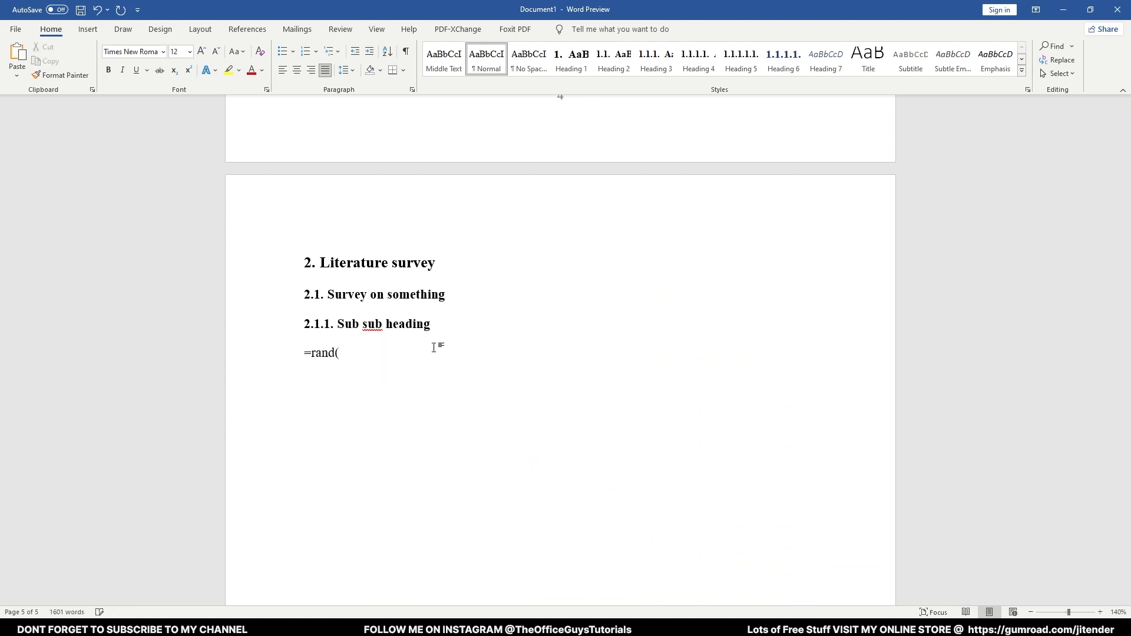
type("10")
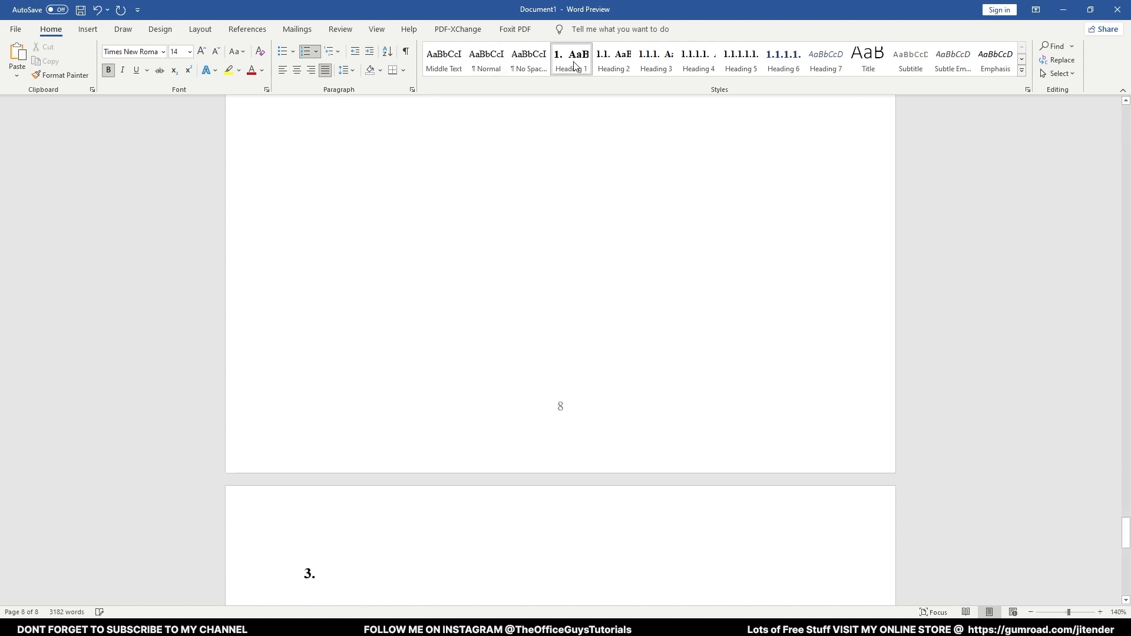
type("Results")
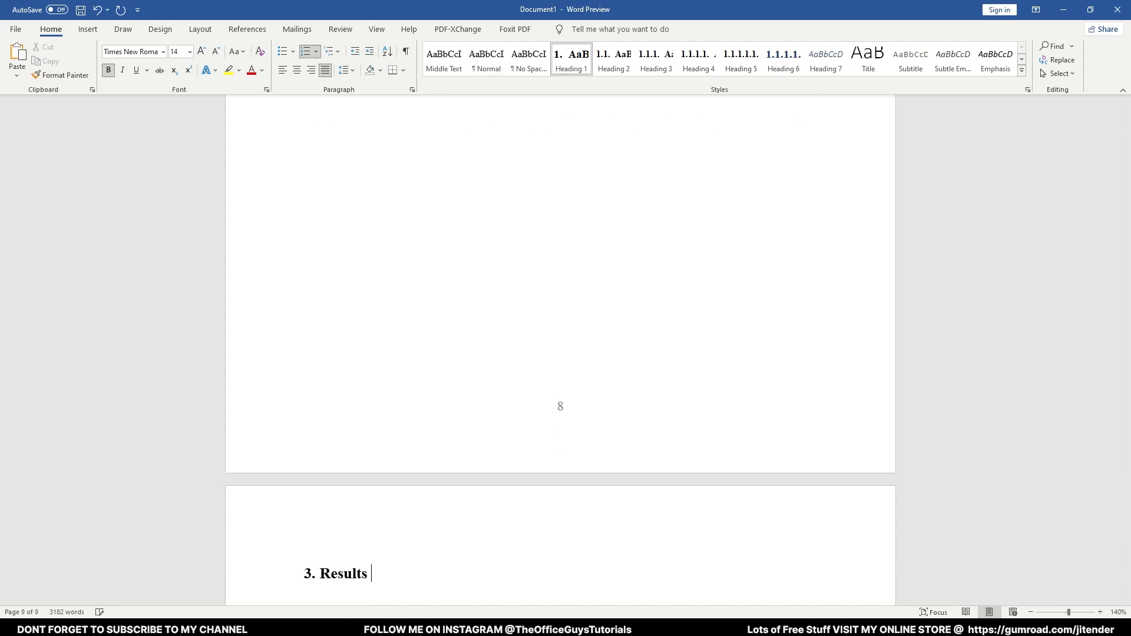
type("&")
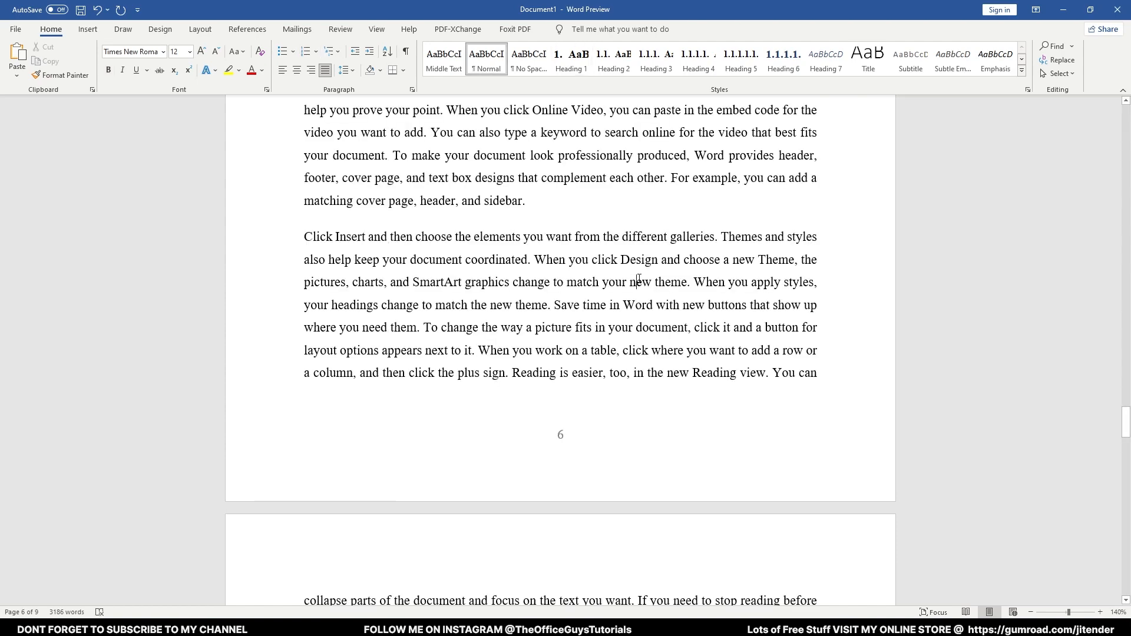
mouse_move(511, 205)
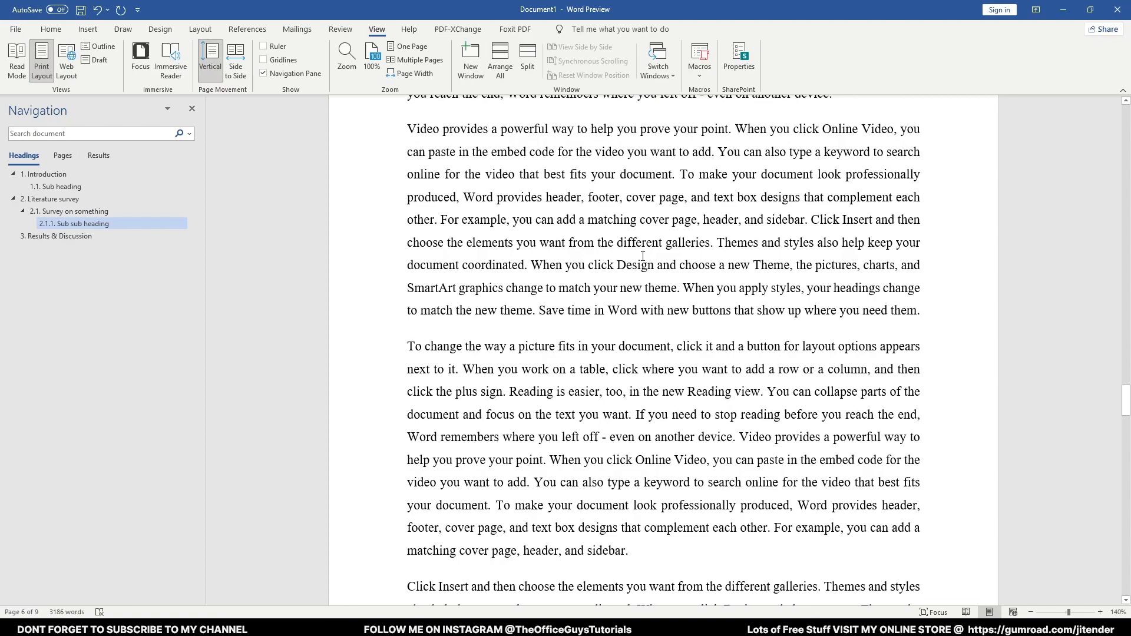
Scroll the document and select '1.1. Sub heading' in the Navigation Pane
scroll("down", 3)
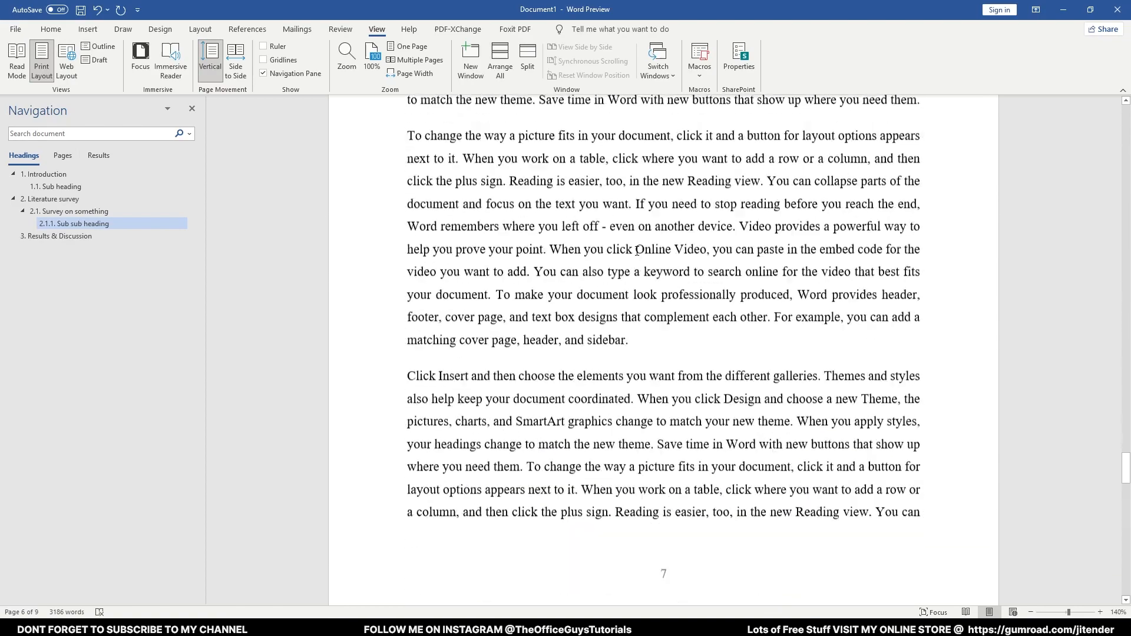
left_click(59, 235)
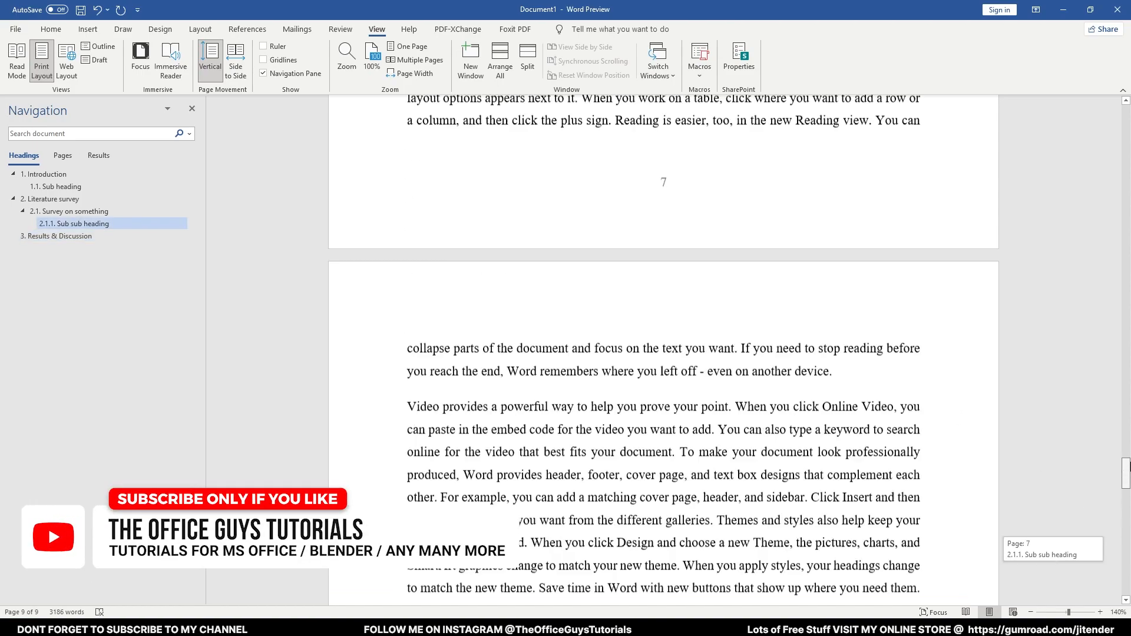
left_click(58, 235)
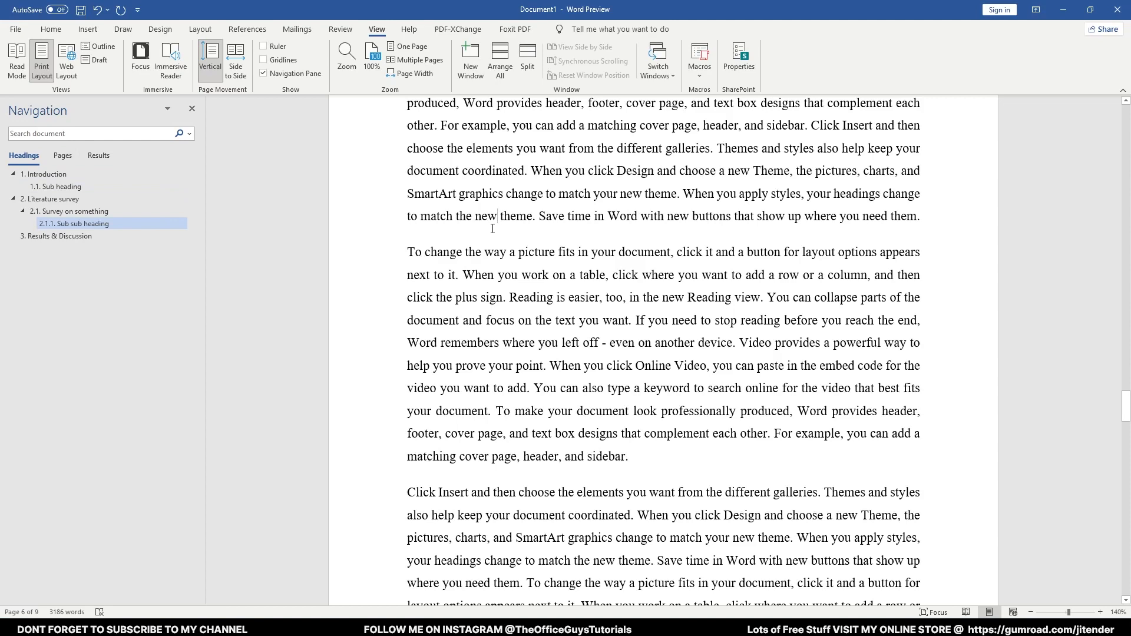
mouse_move(61, 106)
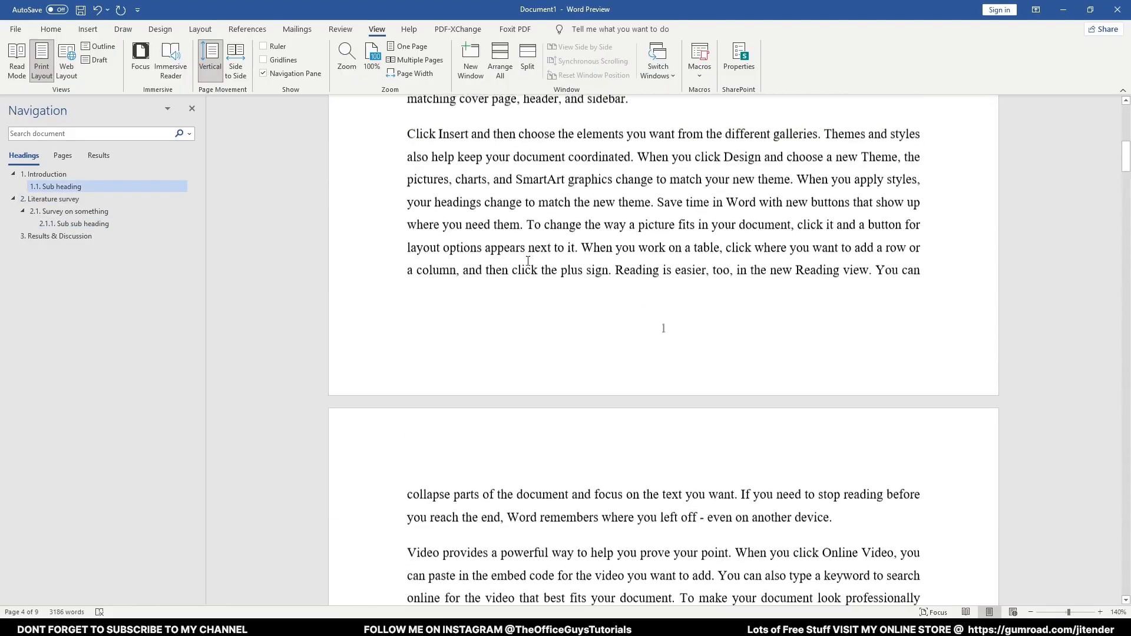
Jump to Introduction and insert a blank first page before it
left_click(46, 174)
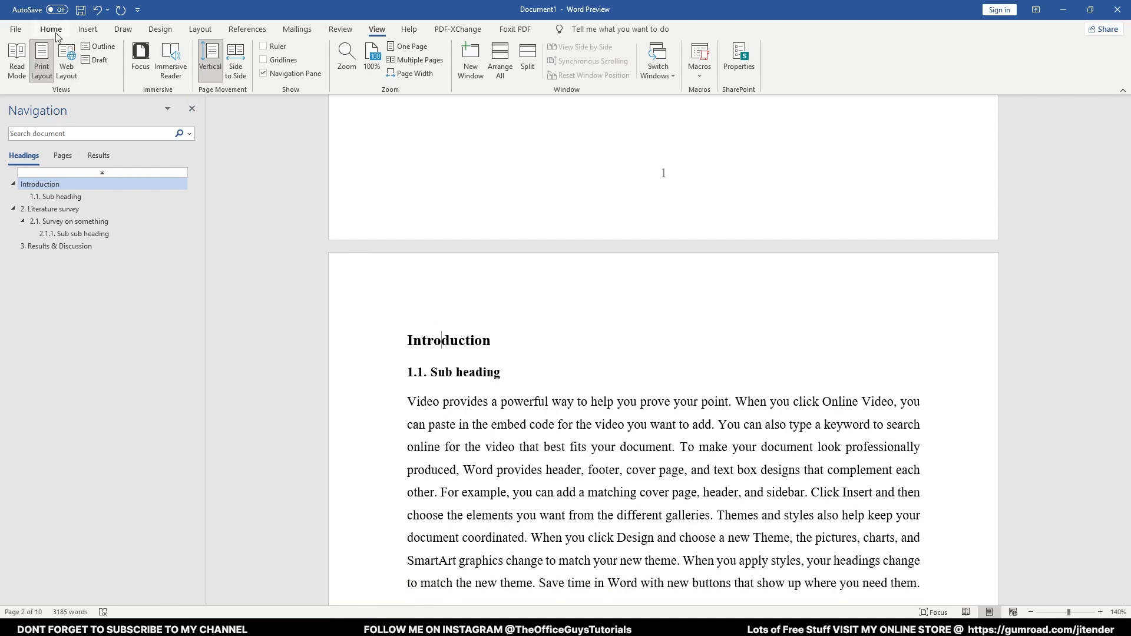
left_click(51, 29)
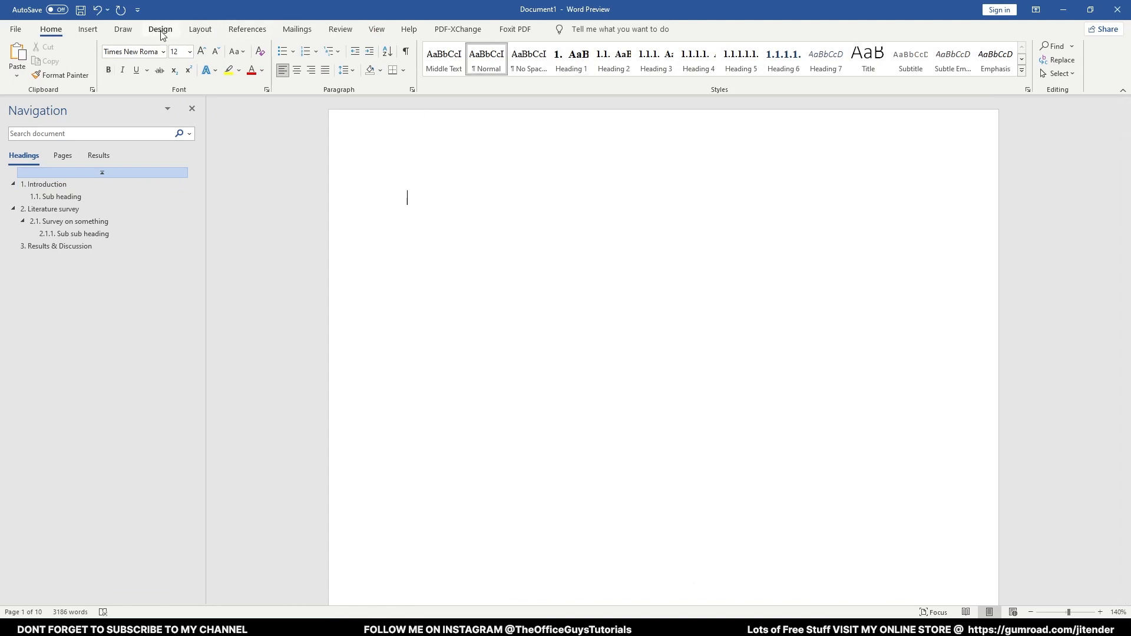
Insert an automatic table of contents, then the TIF picture under Results & Discussion
left_click(246, 29)
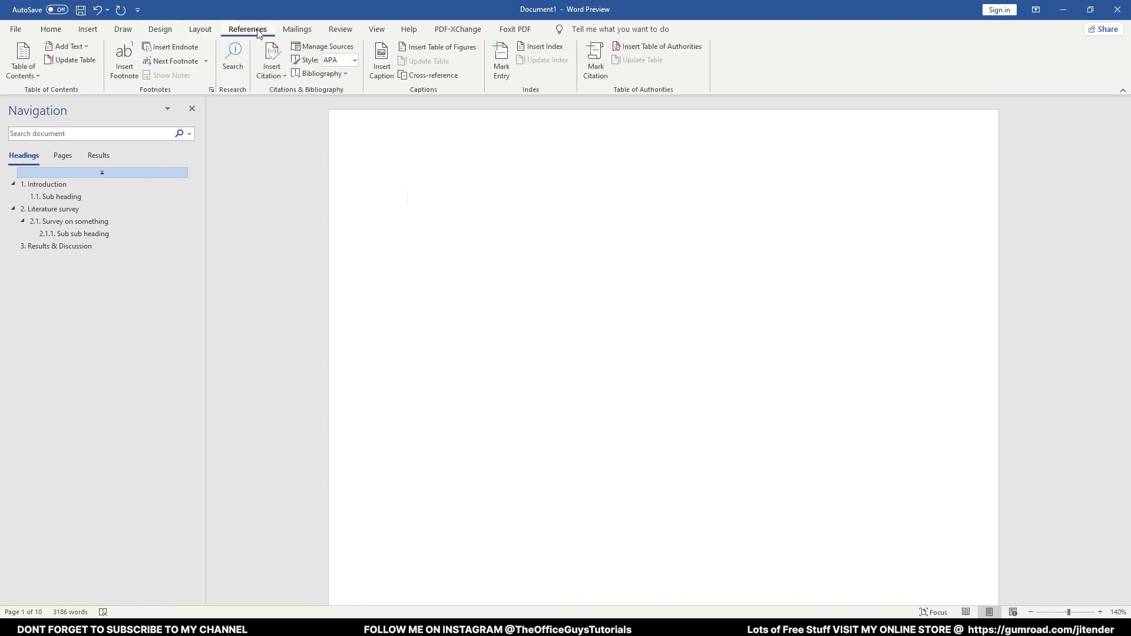
left_click(22, 60)
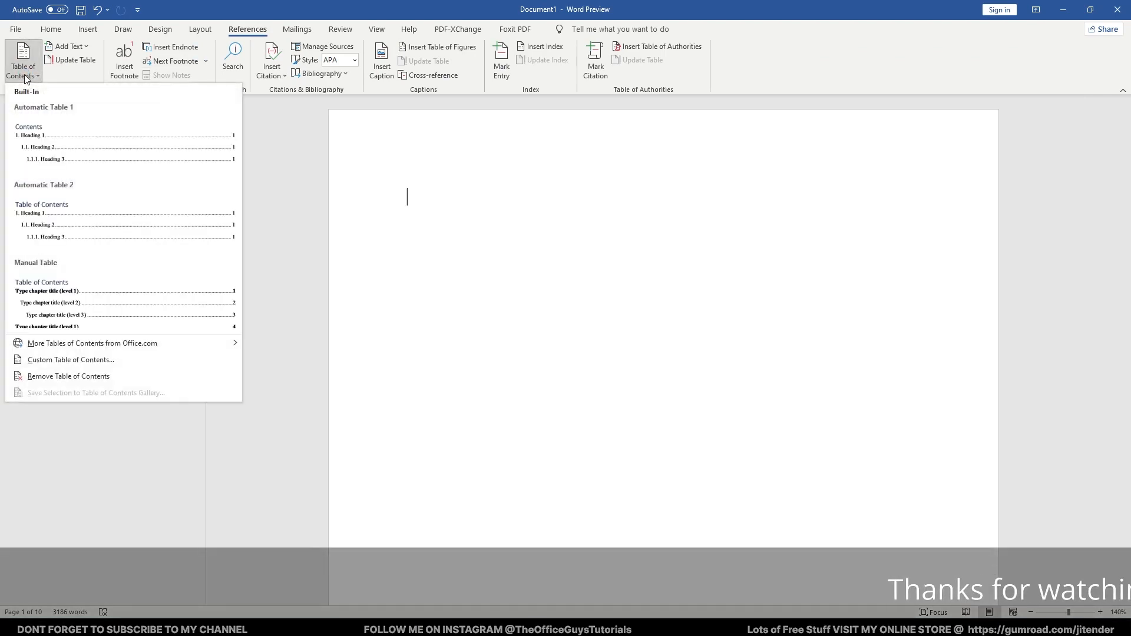
mouse_move(72, 209)
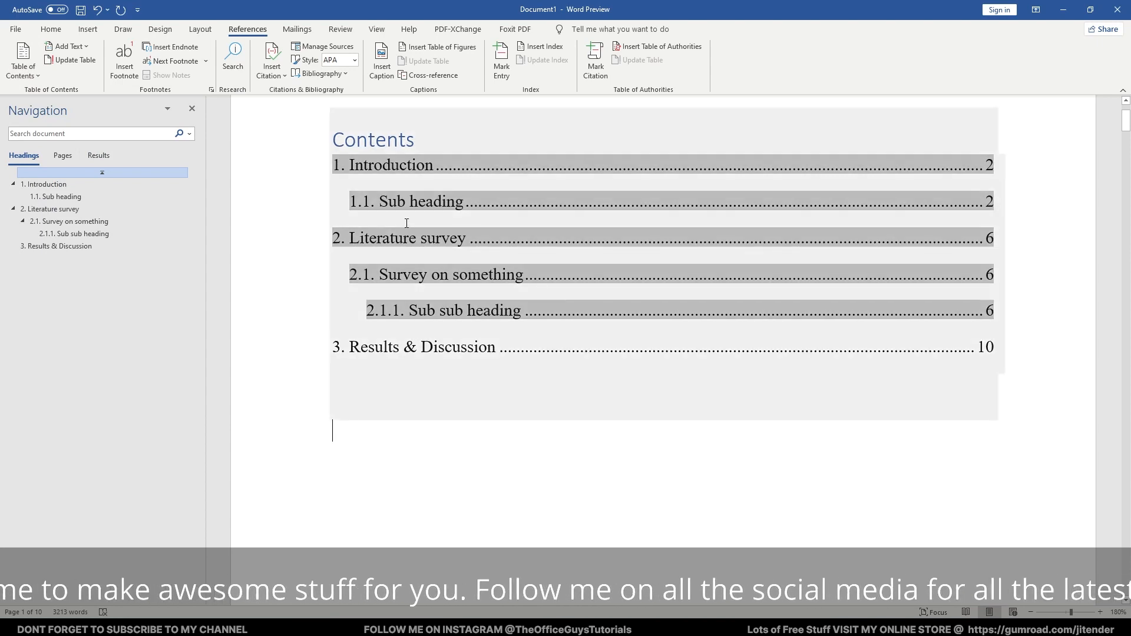
mouse_move(674, 234)
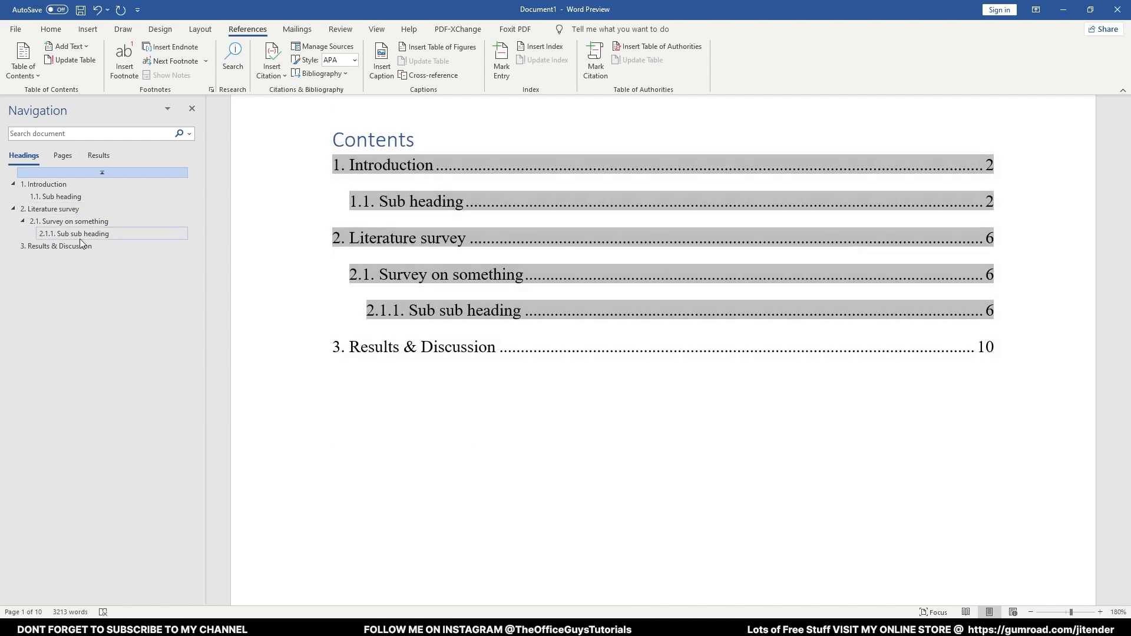
left_click(58, 247)
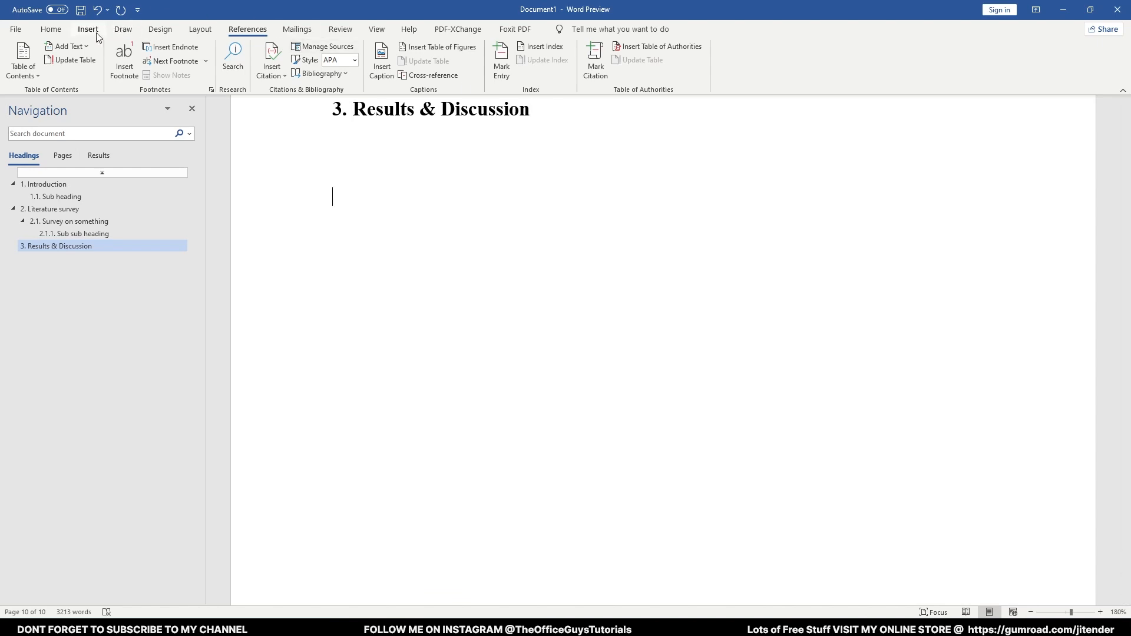
left_click(88, 28)
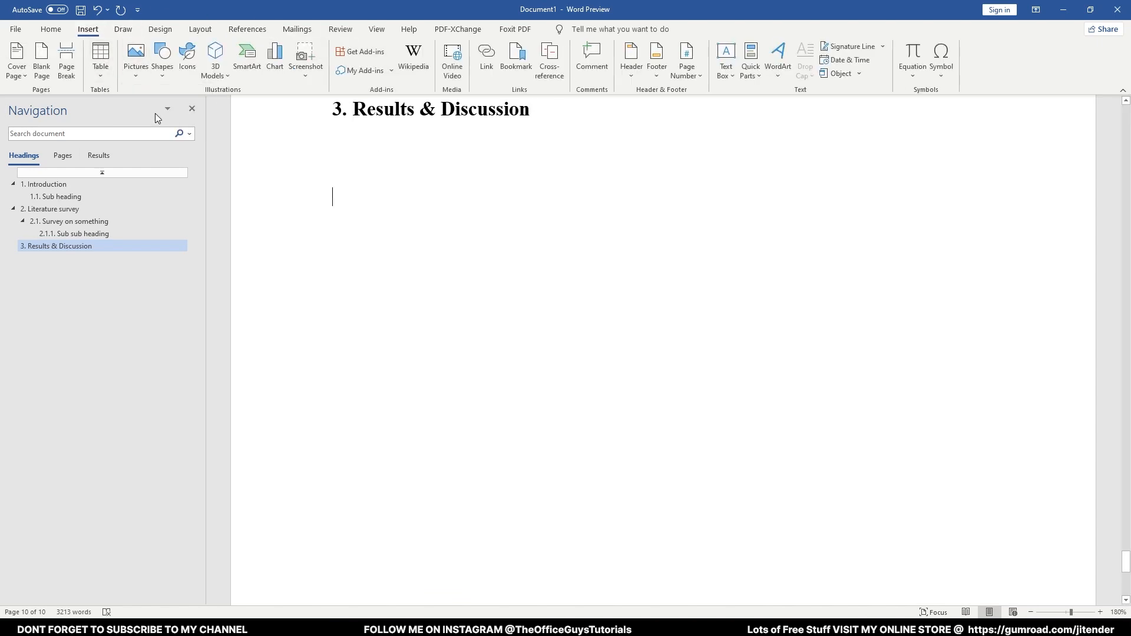
left_click(135, 58)
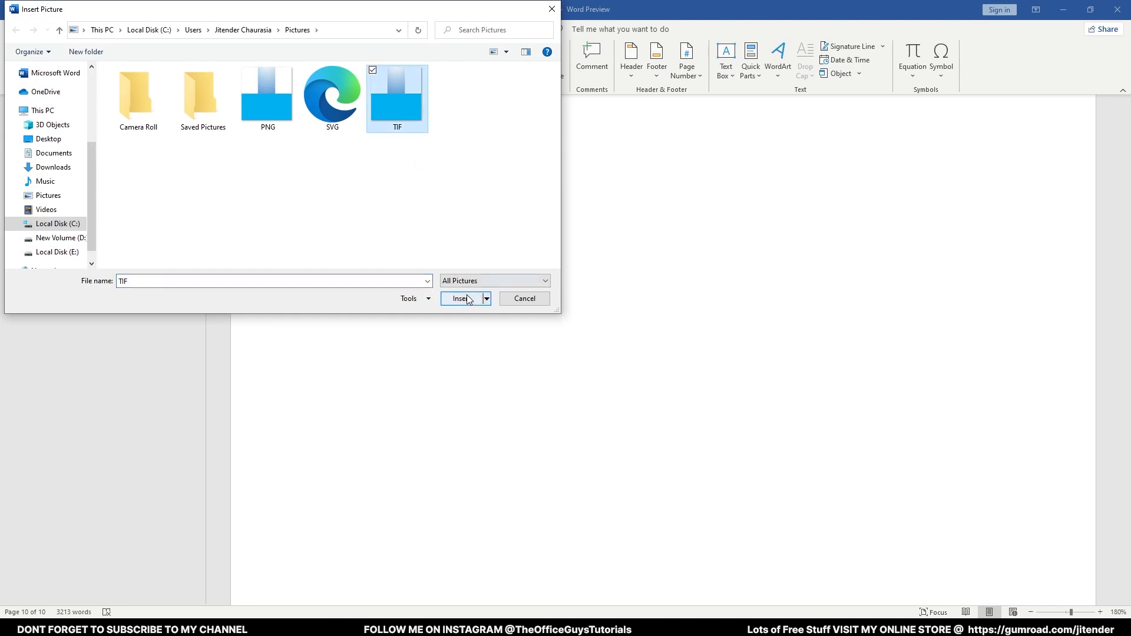
left_click(460, 299)
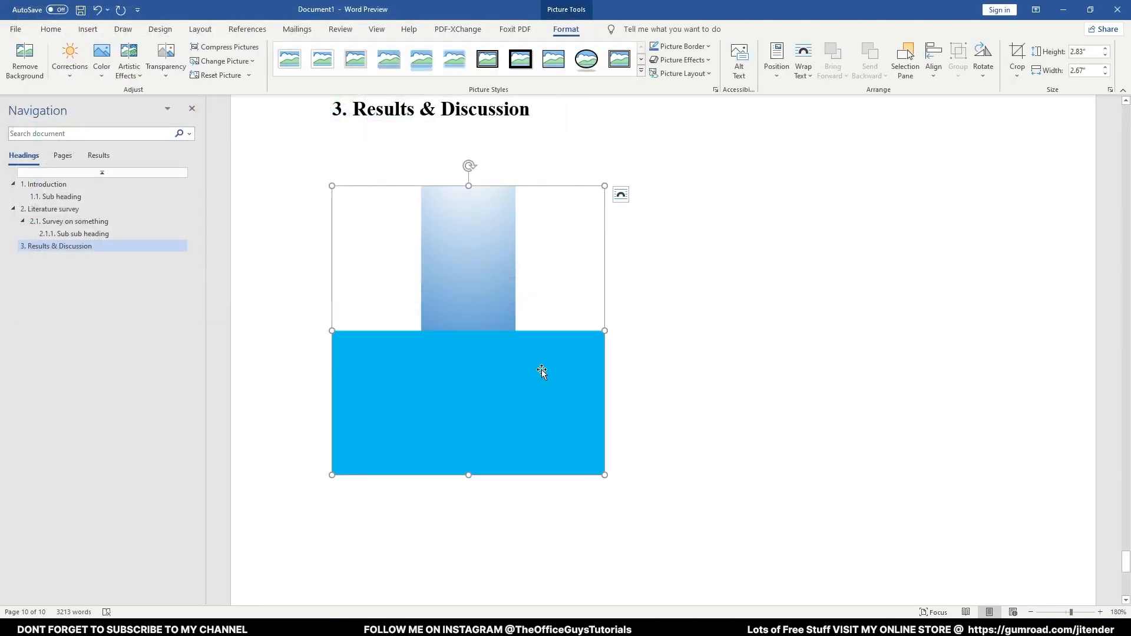
Caption the picture 'Figure 1. Your image' through Insert Caption
right_click(542, 372)
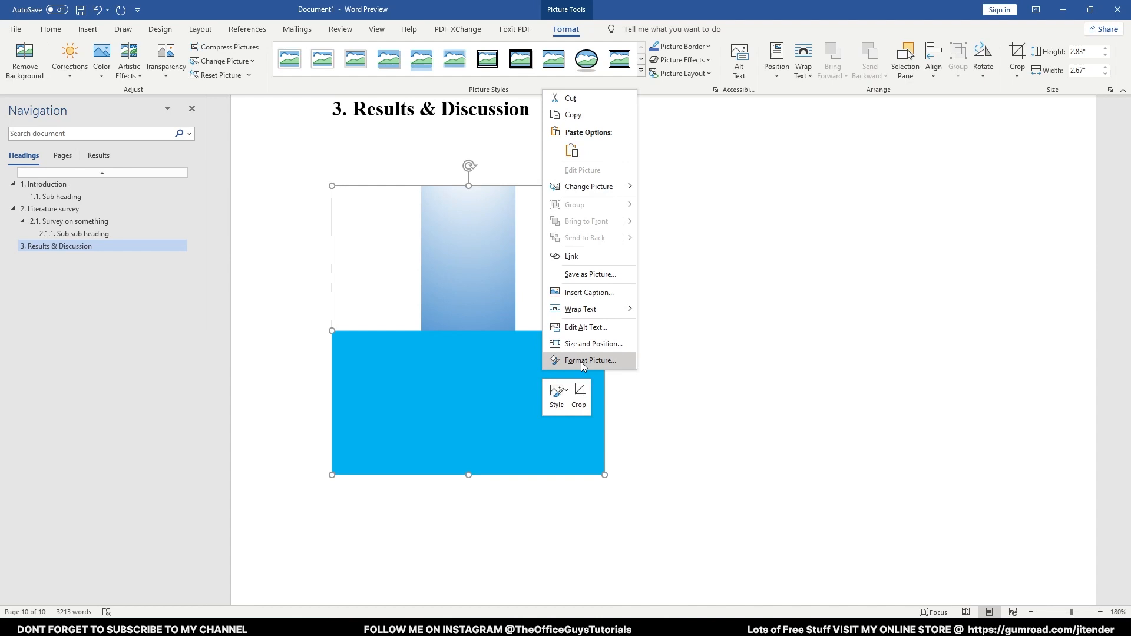
left_click(588, 292)
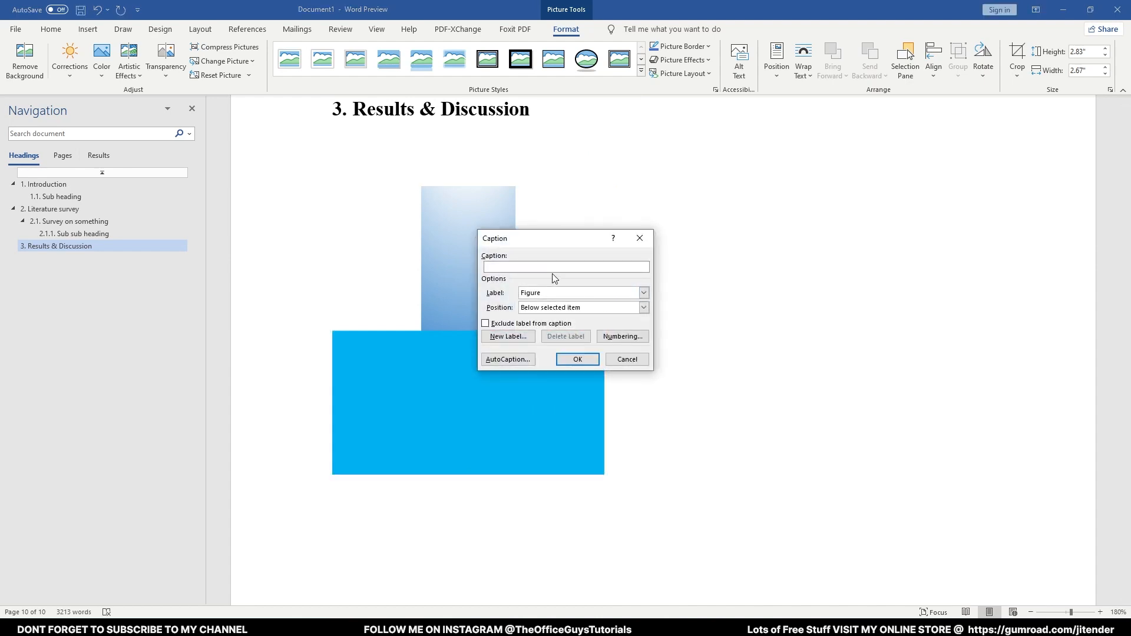
mouse_move(585, 272)
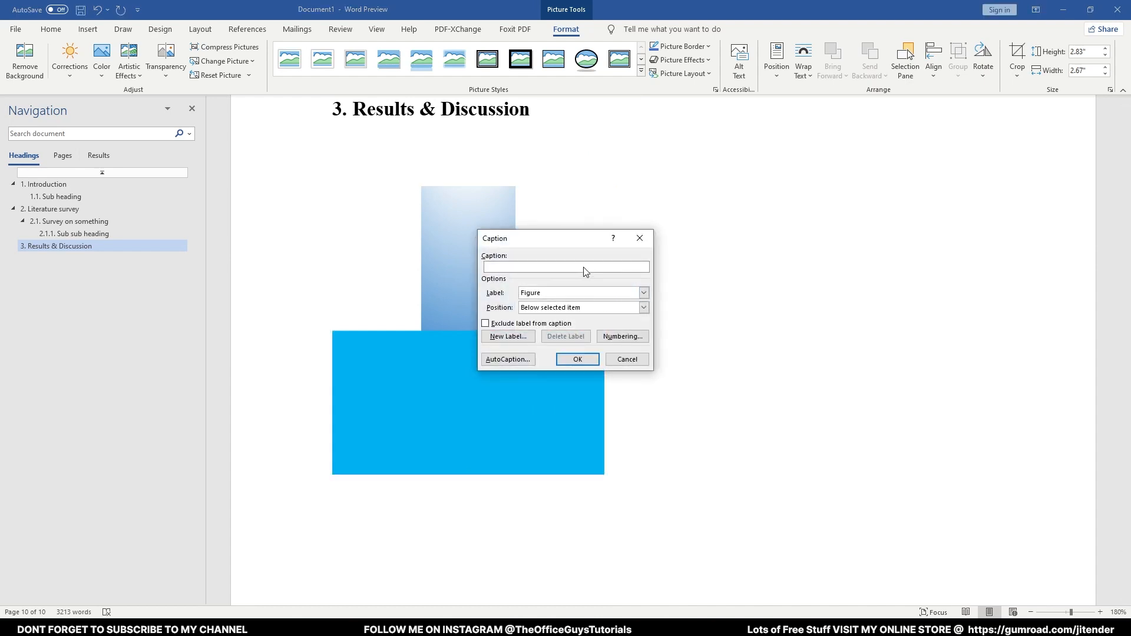
left_click(576, 359)
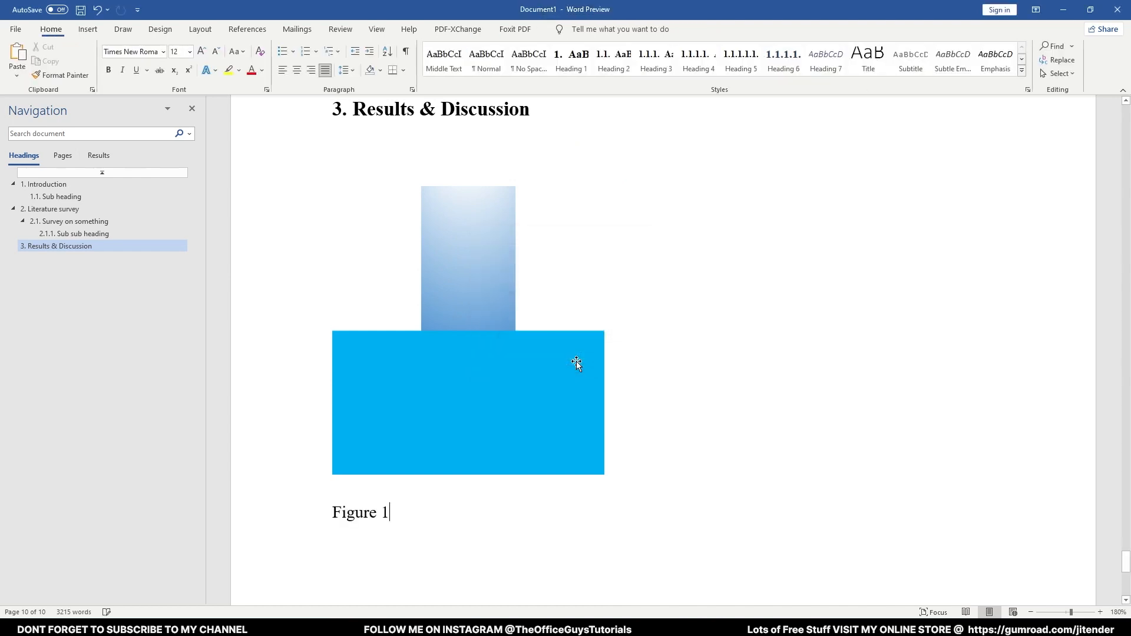
type(".")
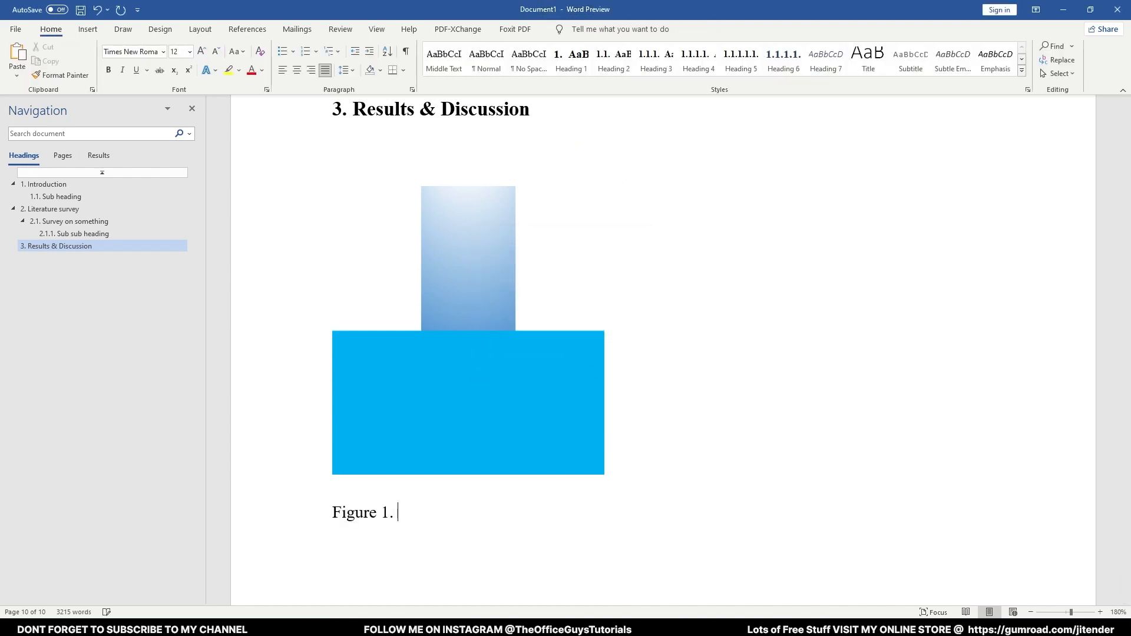
type("Your")
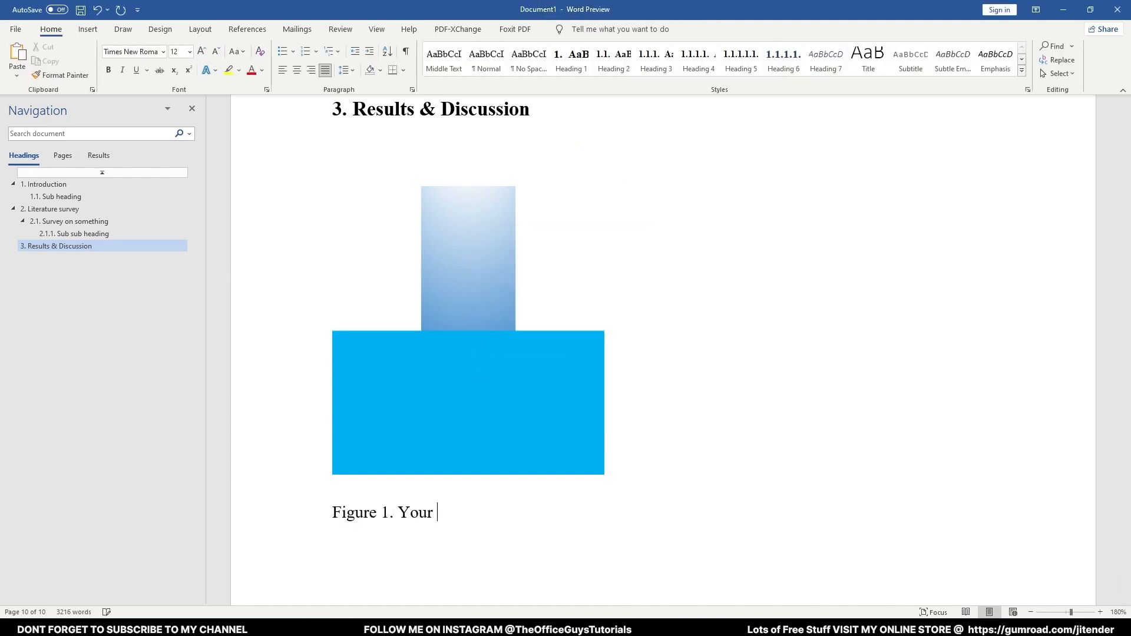
type("image")
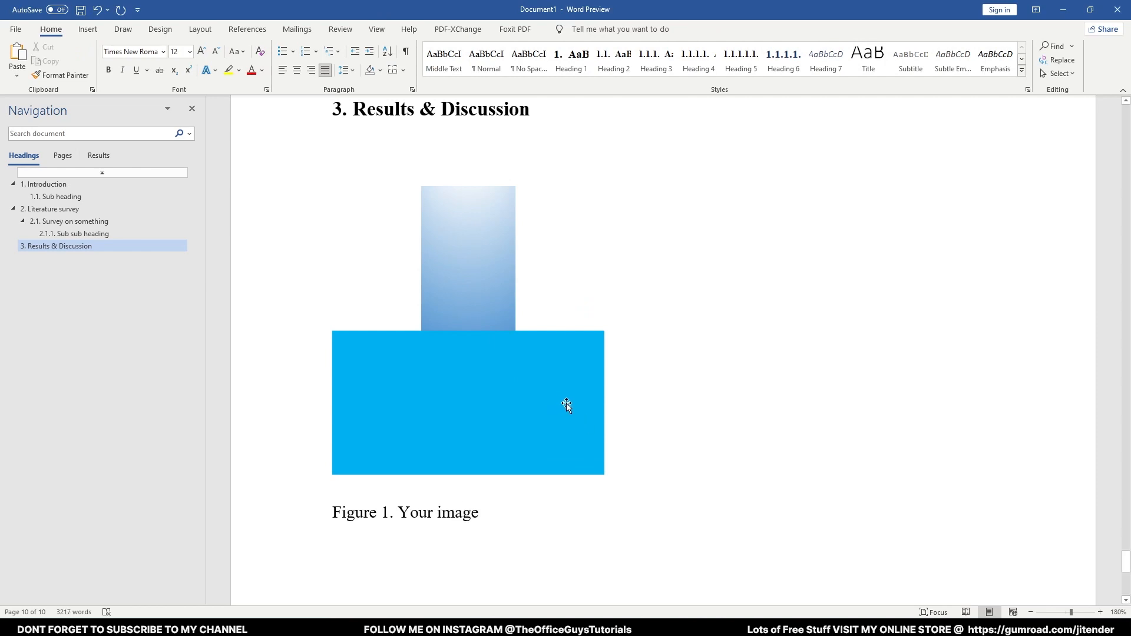
Center the inserted picture and its caption, then jump to 1. Introduction on page 2
left_click(566, 404)
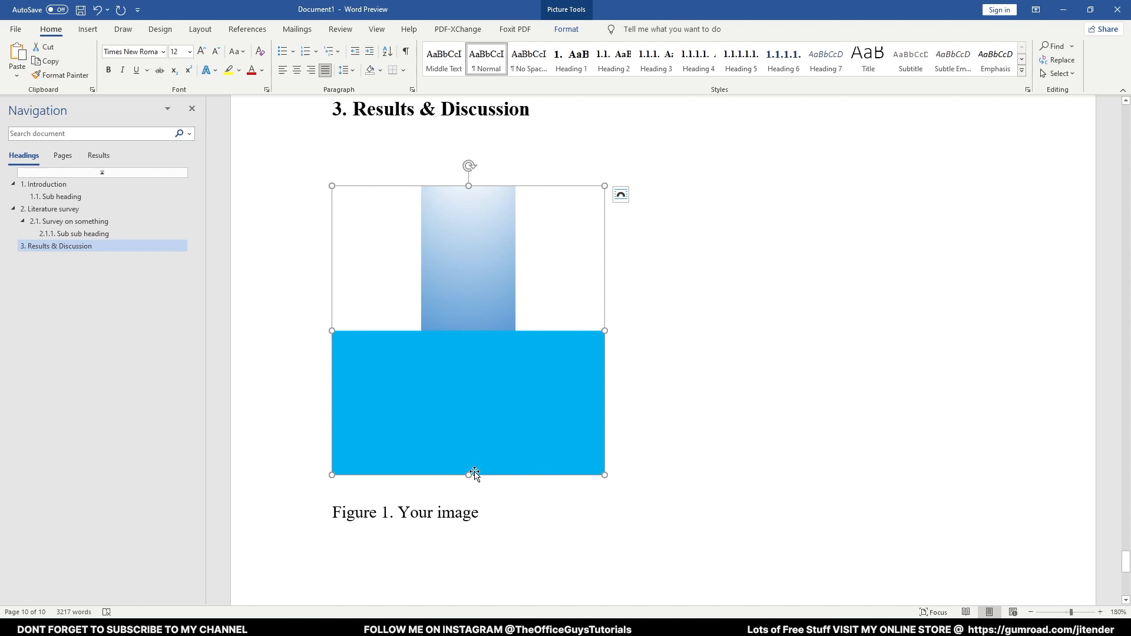
left_click(1021, 69)
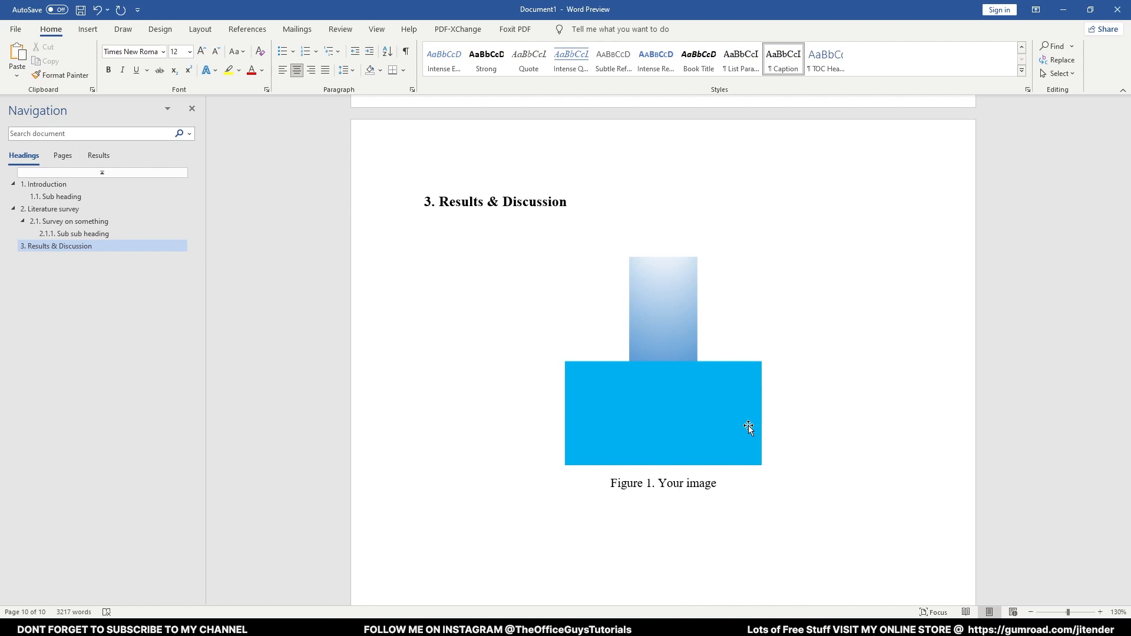
left_click(677, 482)
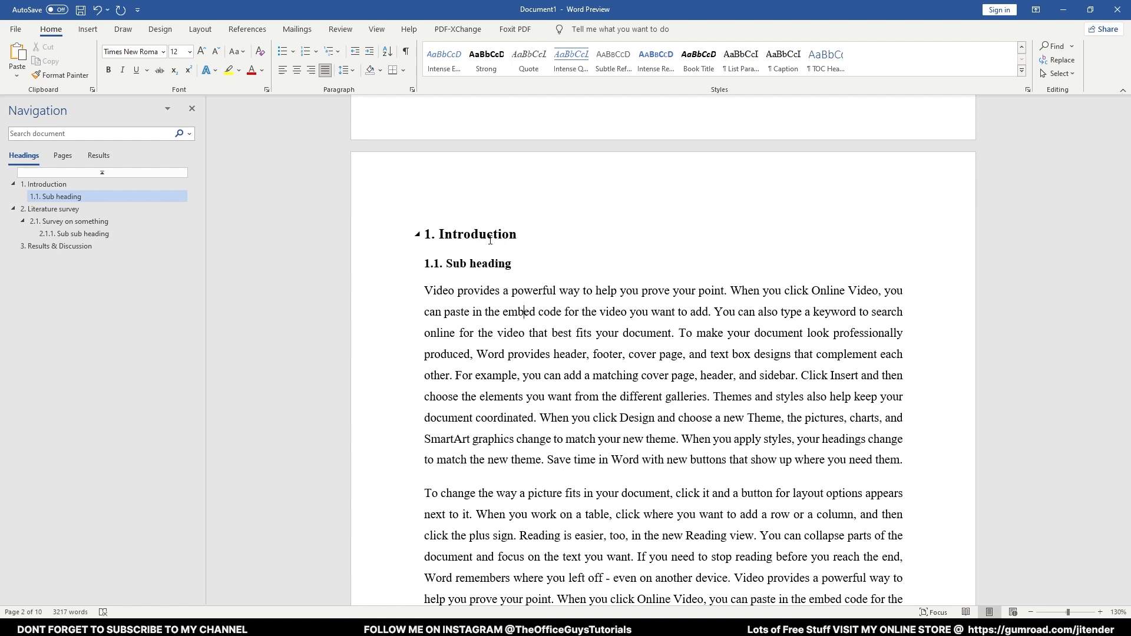
Apply All caps to the Introduction heading, update Heading 1 to match, and return to contents
left_click(46, 184)
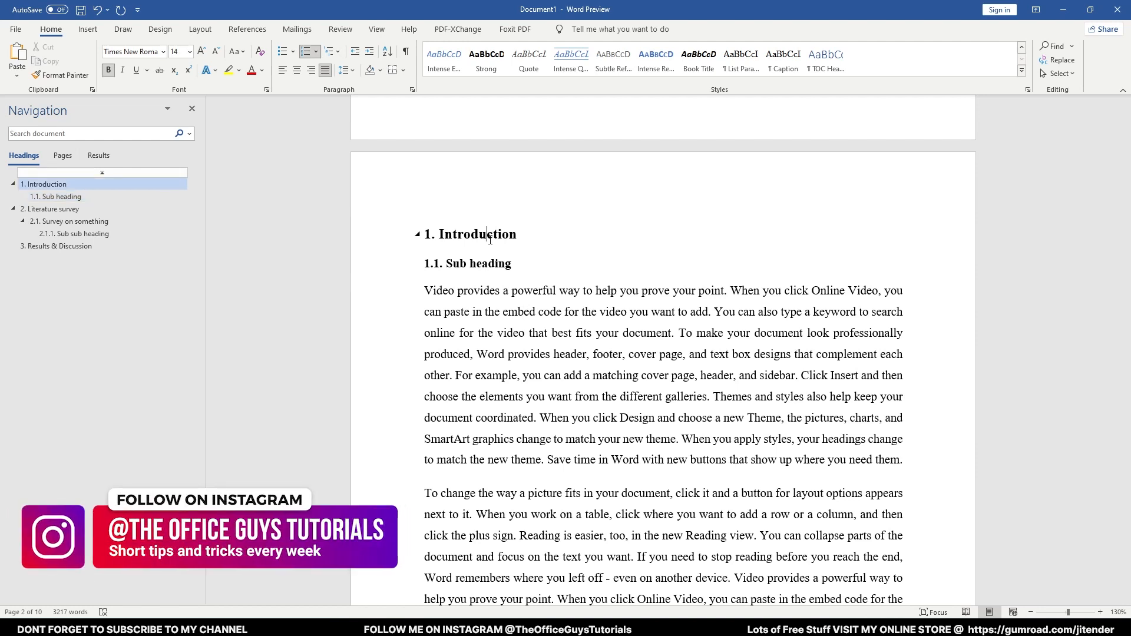
mouse_move(566, 245)
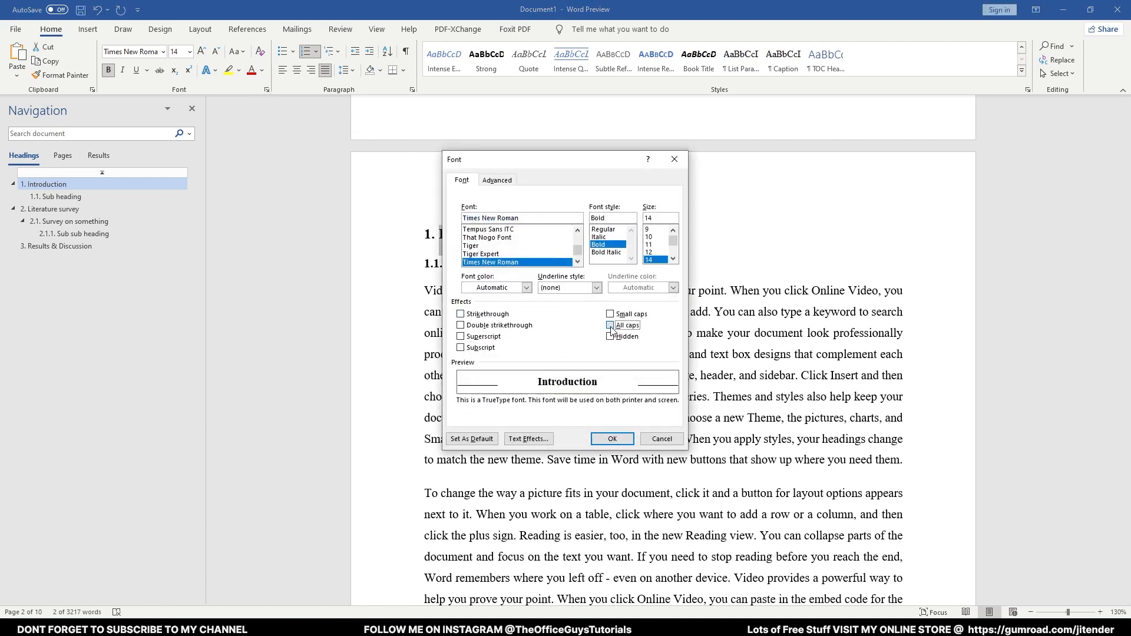
left_click(611, 438)
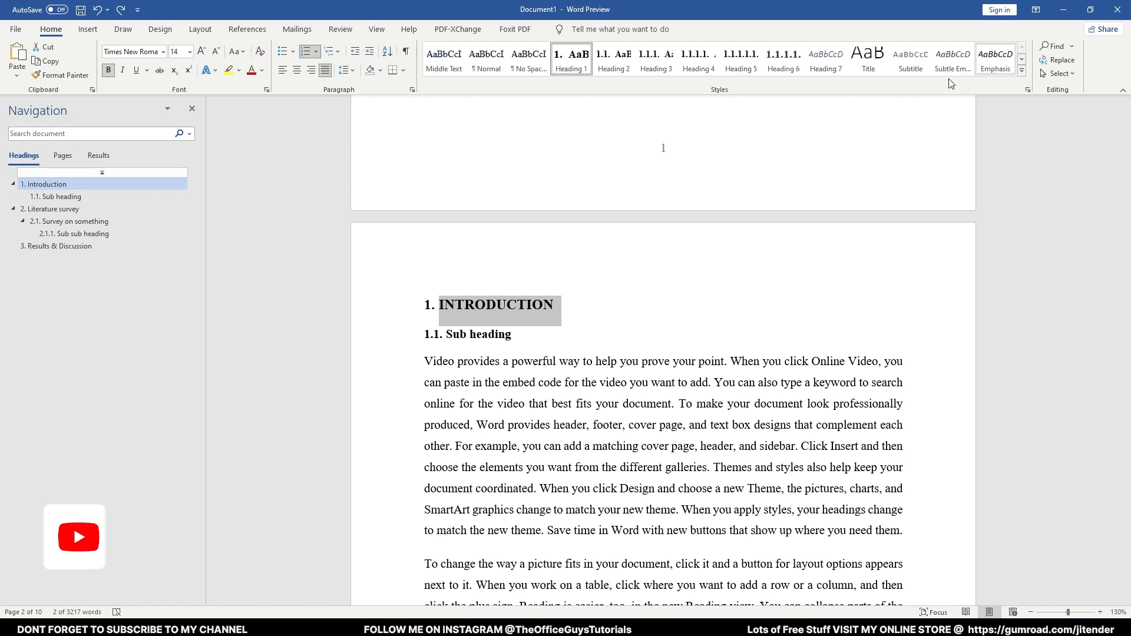
right_click(571, 59)
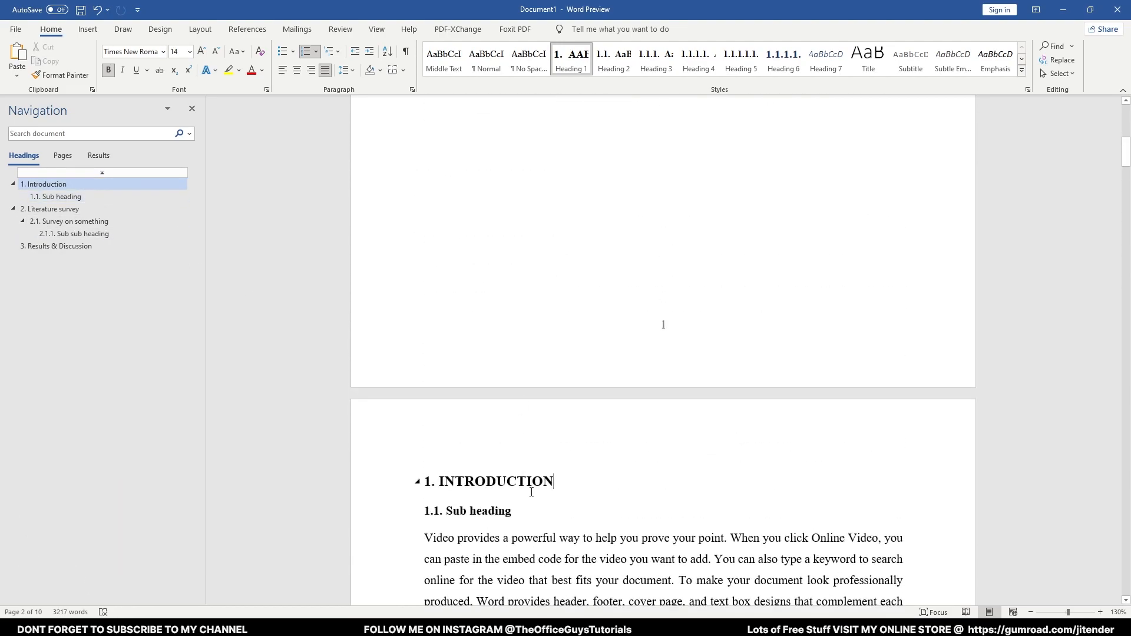
left_click(50, 209)
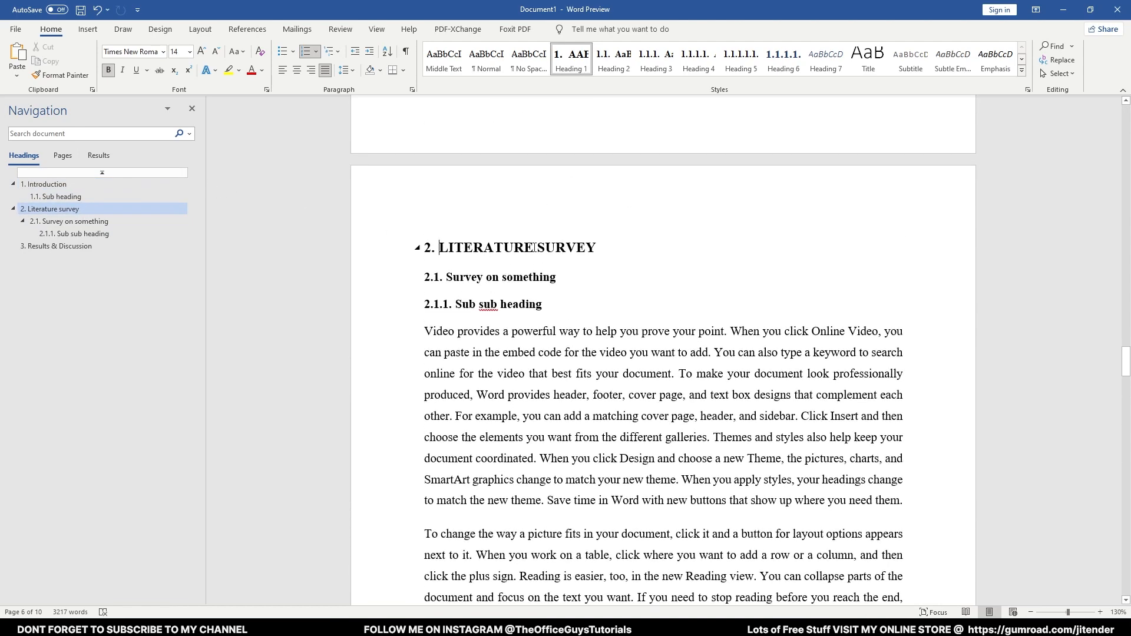
left_click(58, 246)
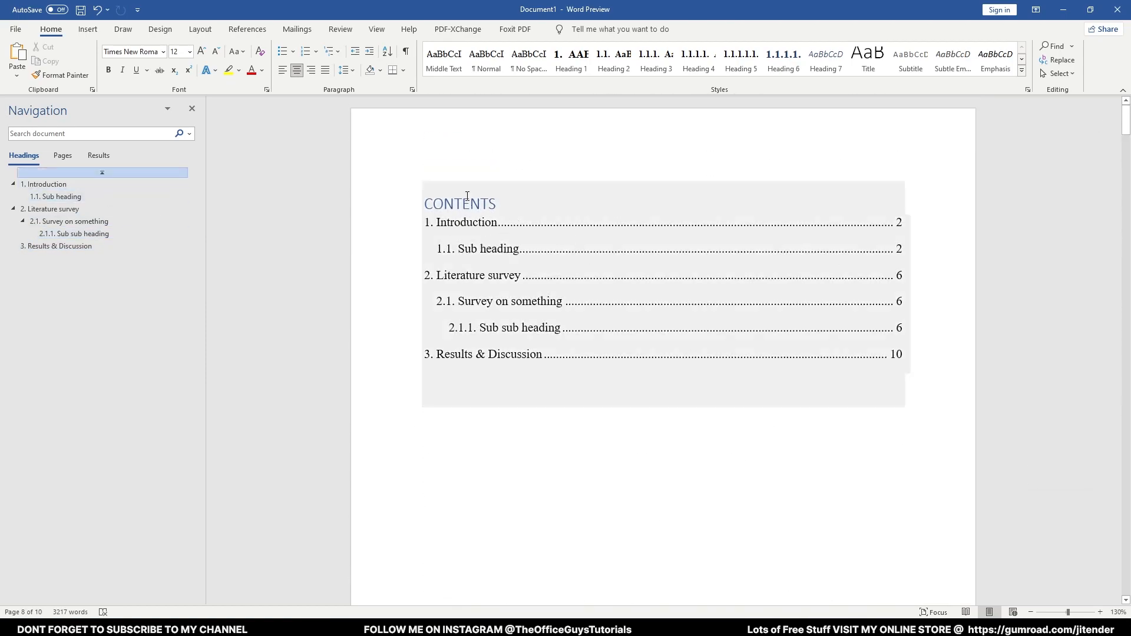
Retype the contents title as 'TABLE OF CONTENTS', then center it and make it bold
left_click(461, 222)
type("TABLE OF C")
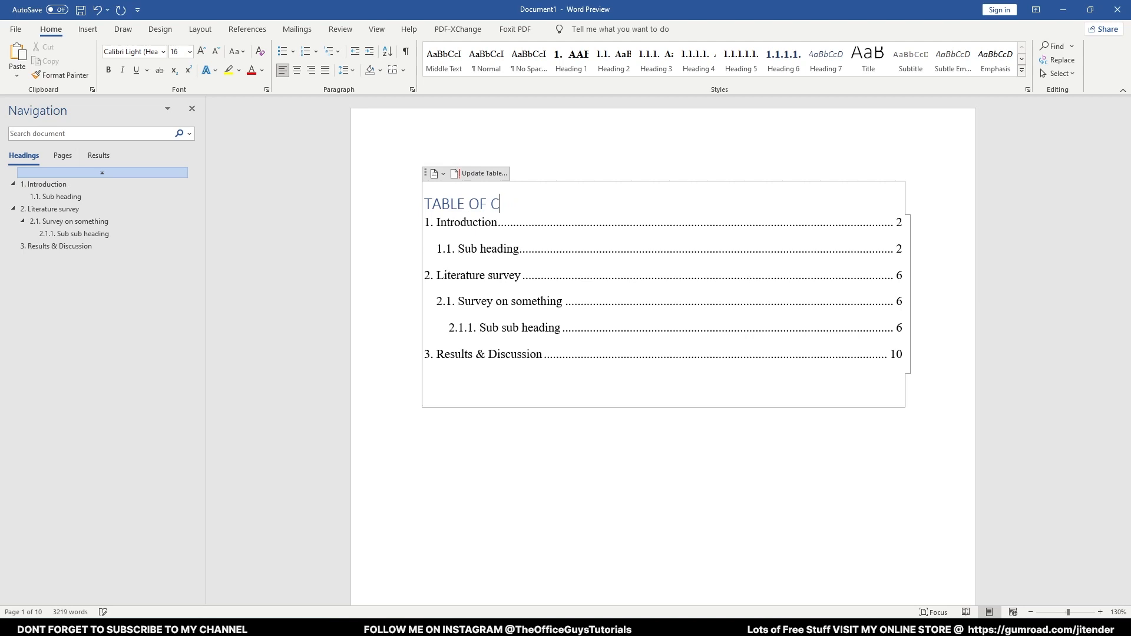
key("Backspace")
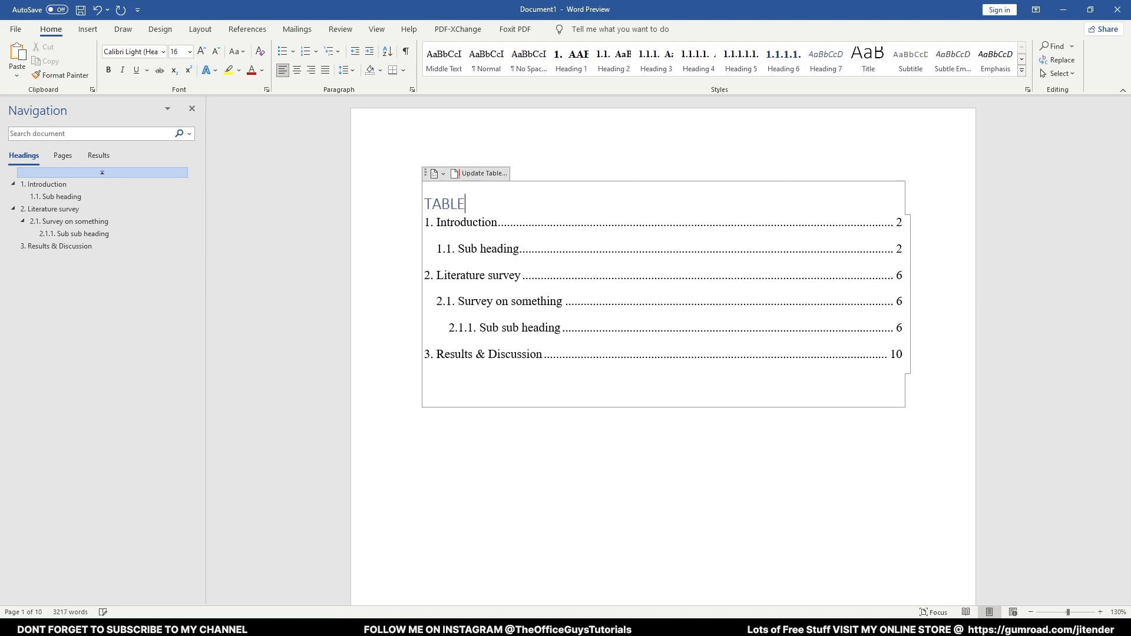
type("OF CONT")
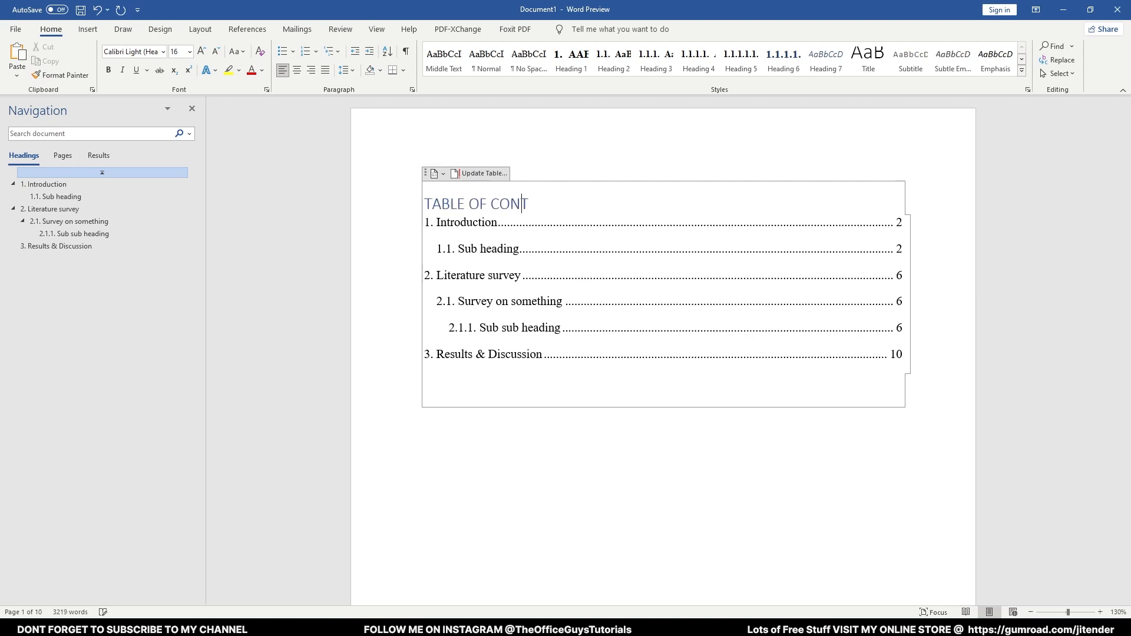
type("ENTS")
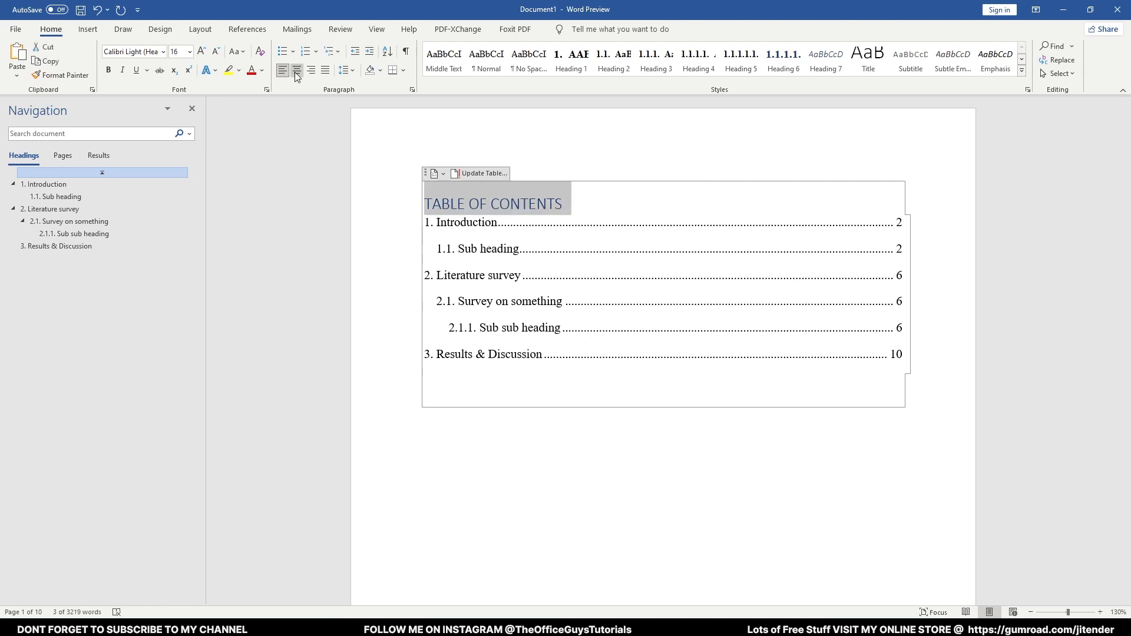
left_click(296, 70)
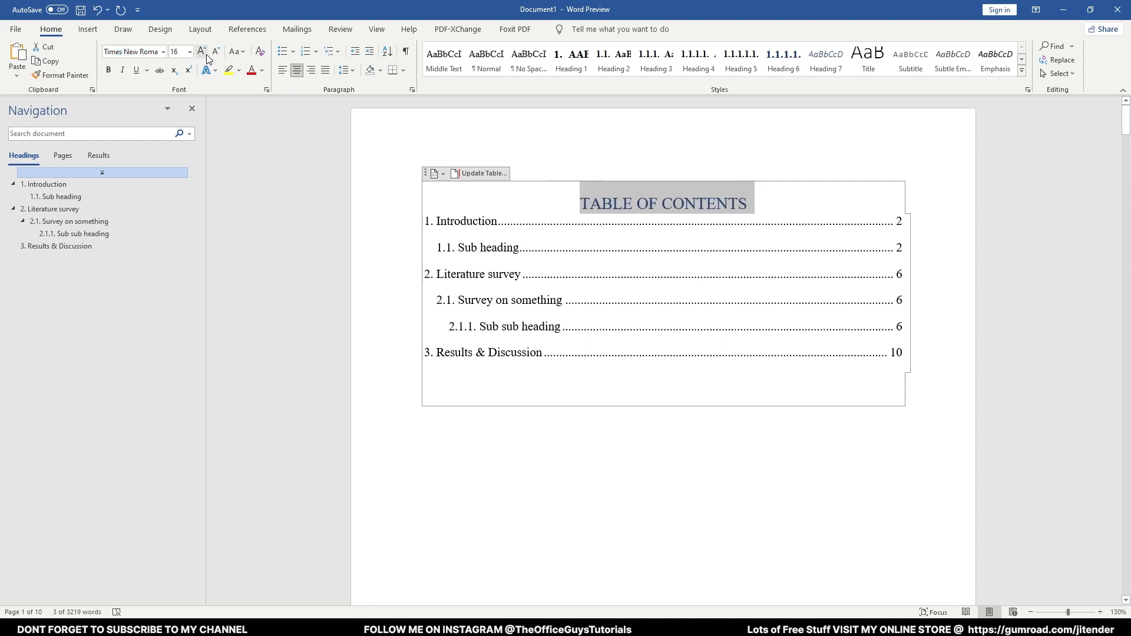
left_click(217, 51)
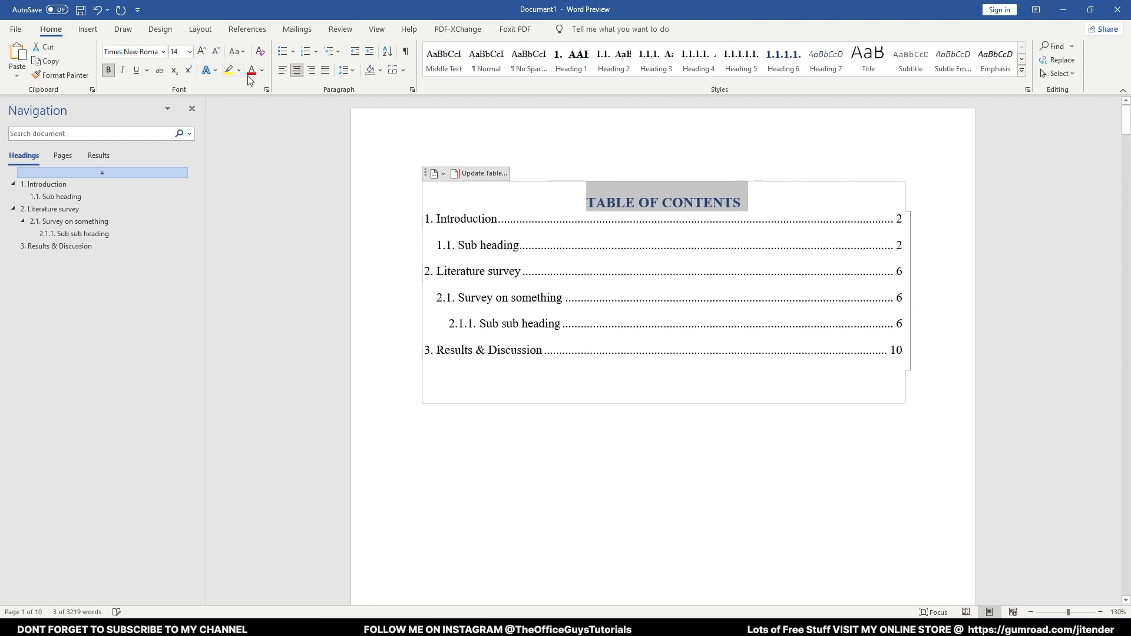